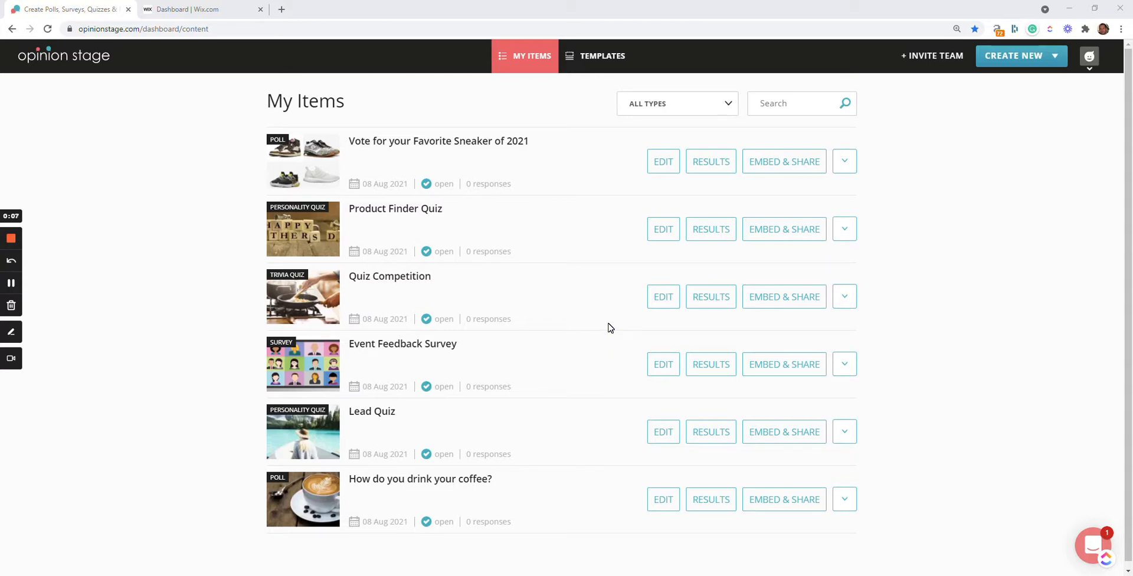
mouse_move(1014, 77)
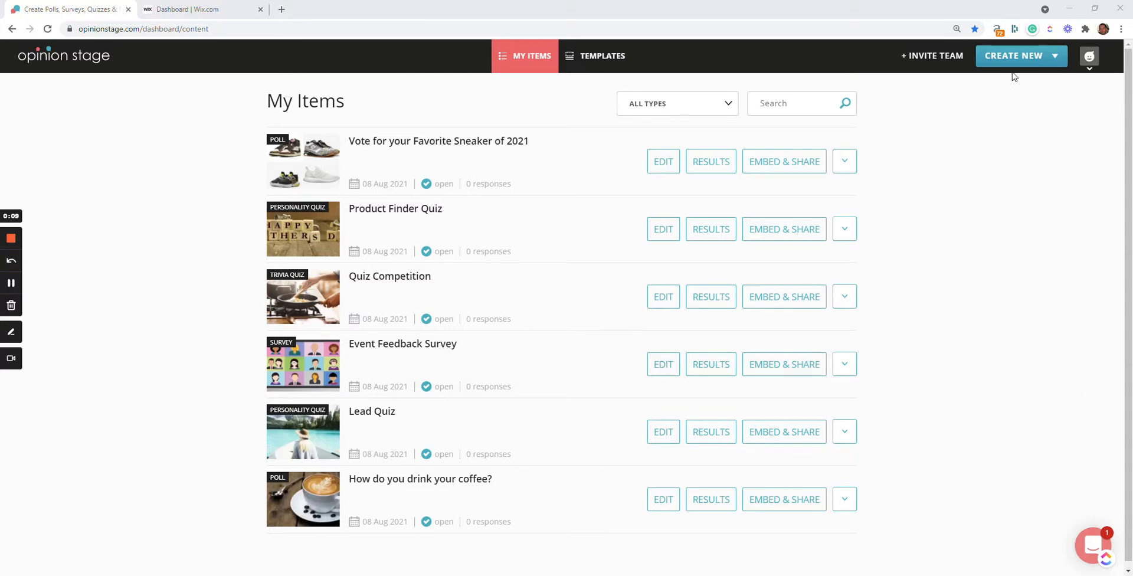
Step: Open the Create New dropdown on the My Items dashboard to list item types
click(1015, 56)
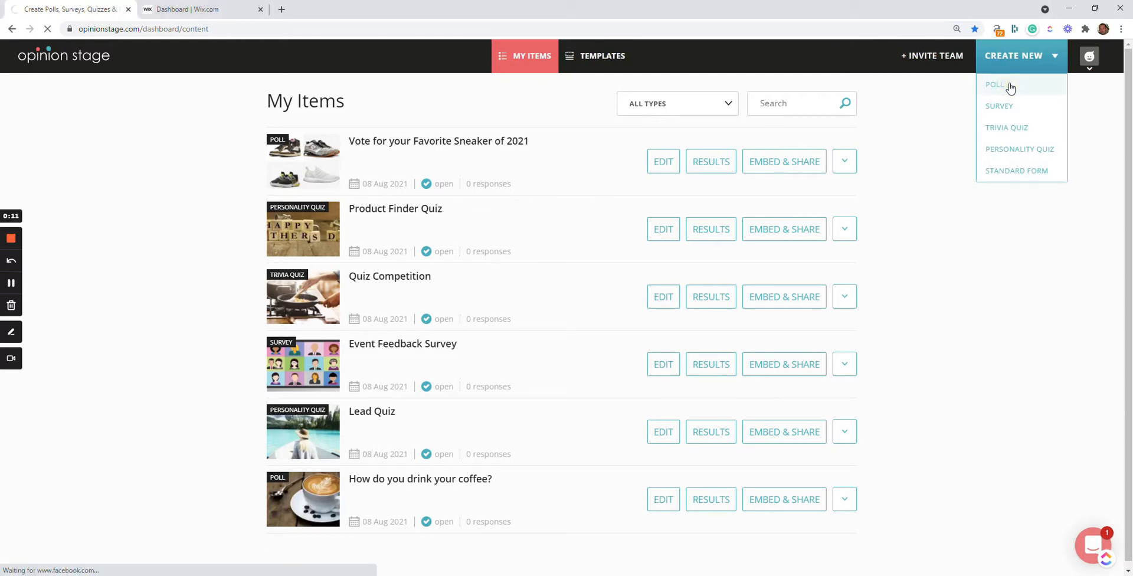
Step: Create a new poll asking 'What is your favorite fast food?'
click(994, 84)
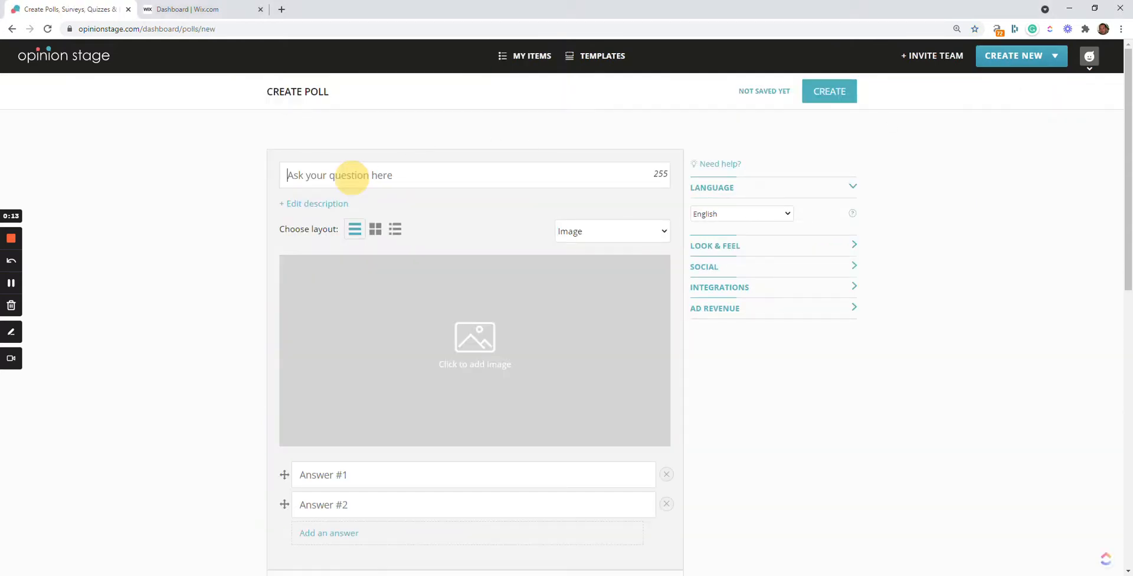
text(What is)
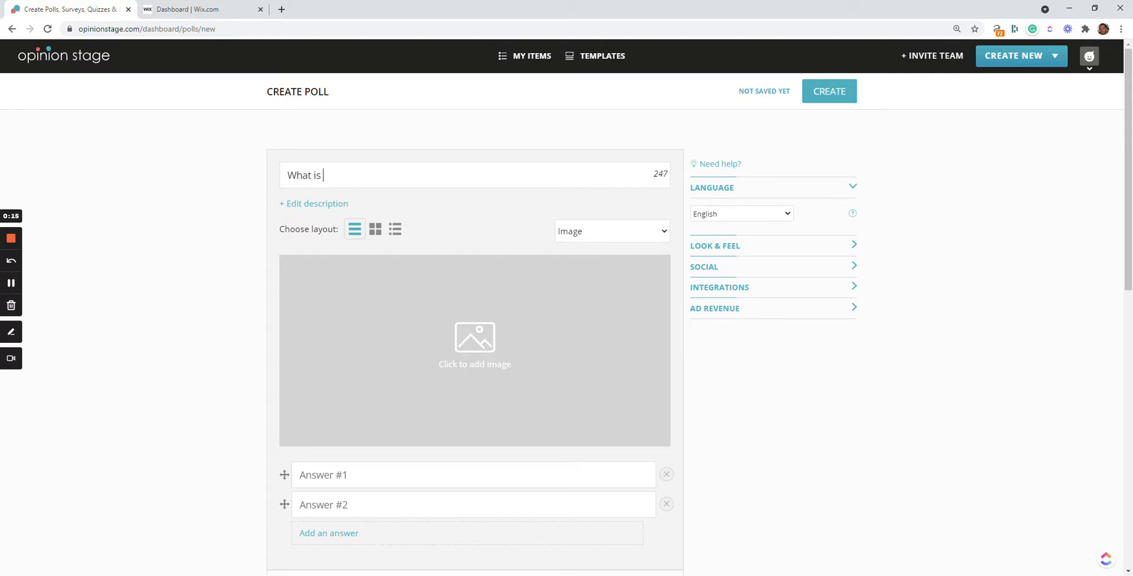
text(your favor)
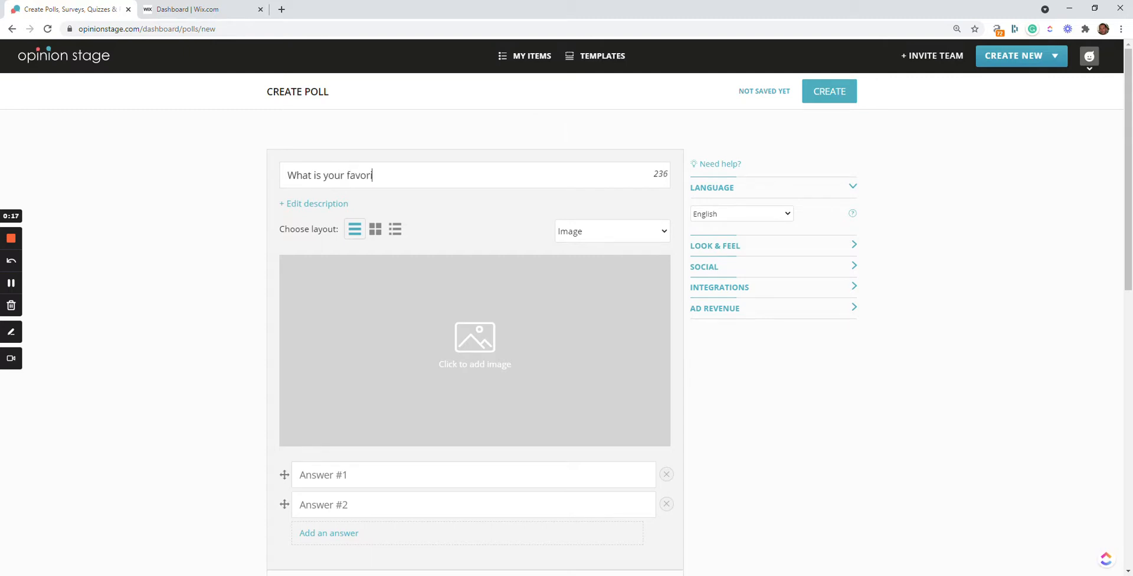
text(ite fast food?)
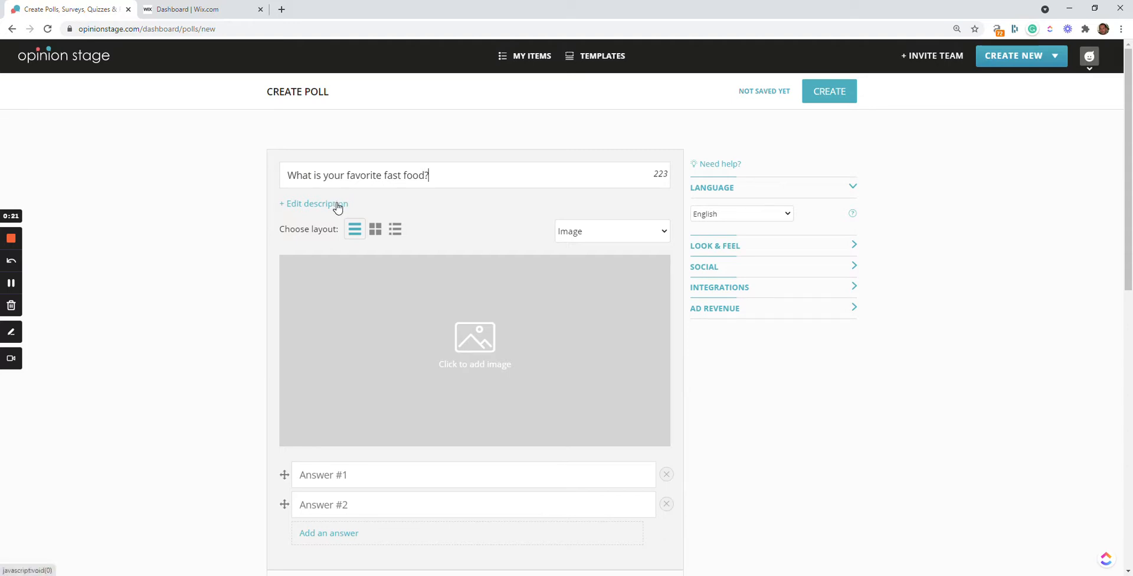
mouse_move(567, 235)
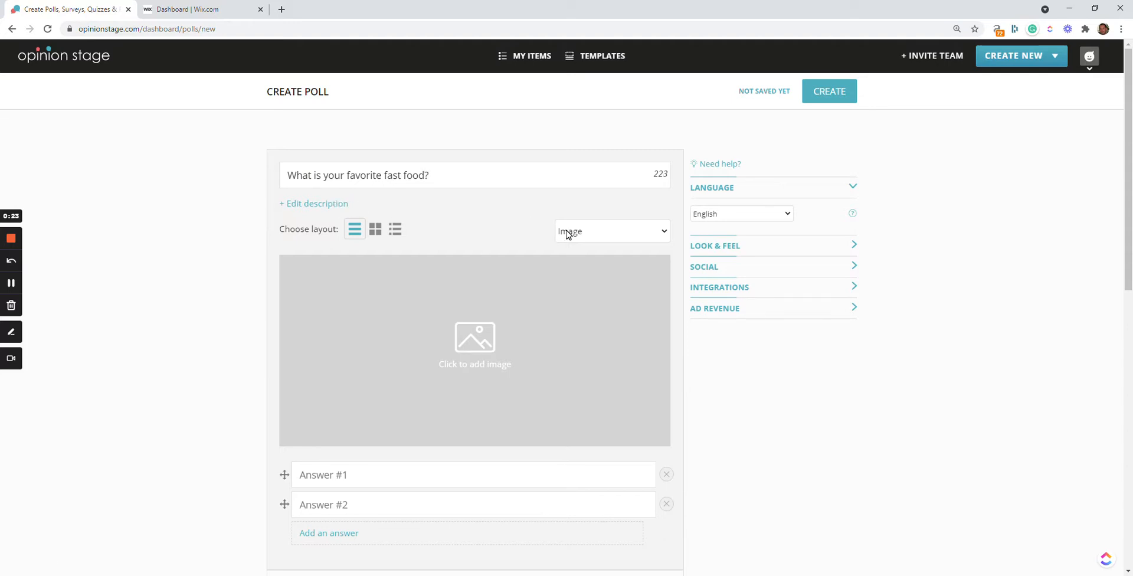
mouse_move(308, 249)
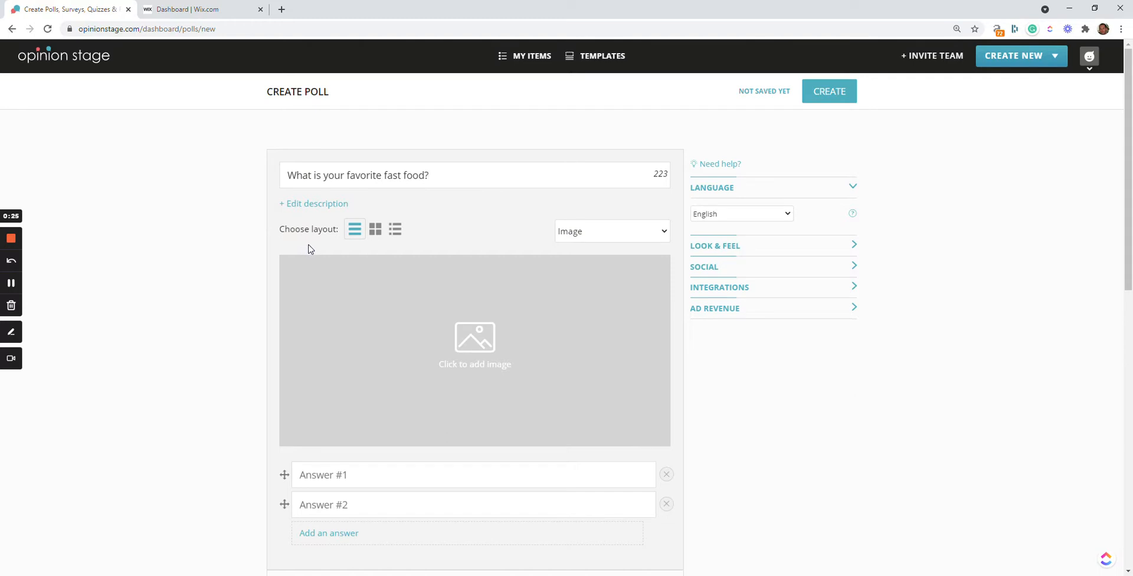
mouse_move(375, 229)
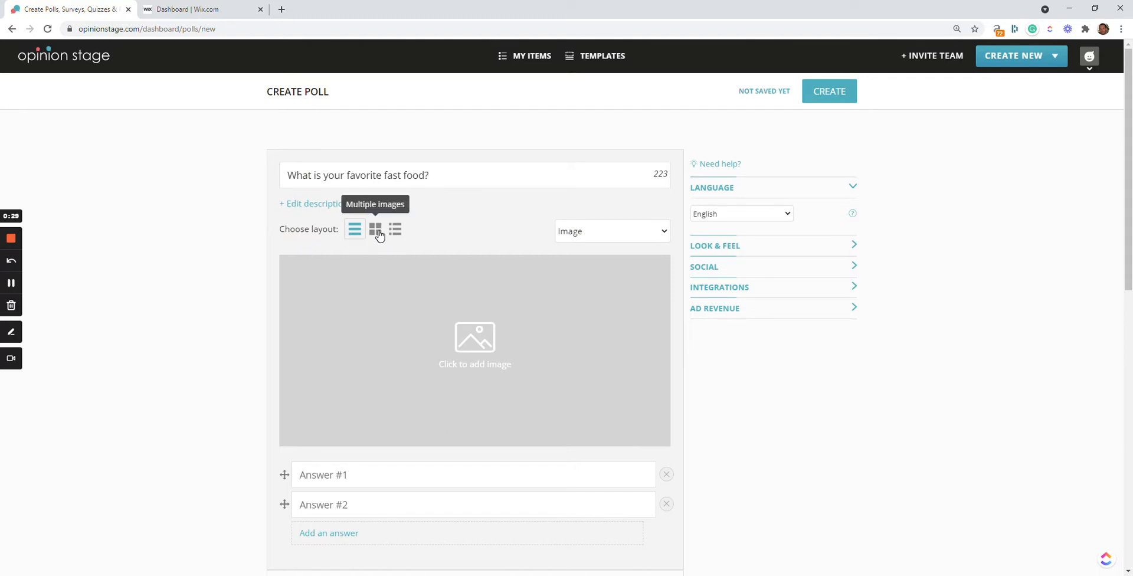
Step: Switch the poll to the Multiple images layout and add a fourth answer slot
click(375, 229)
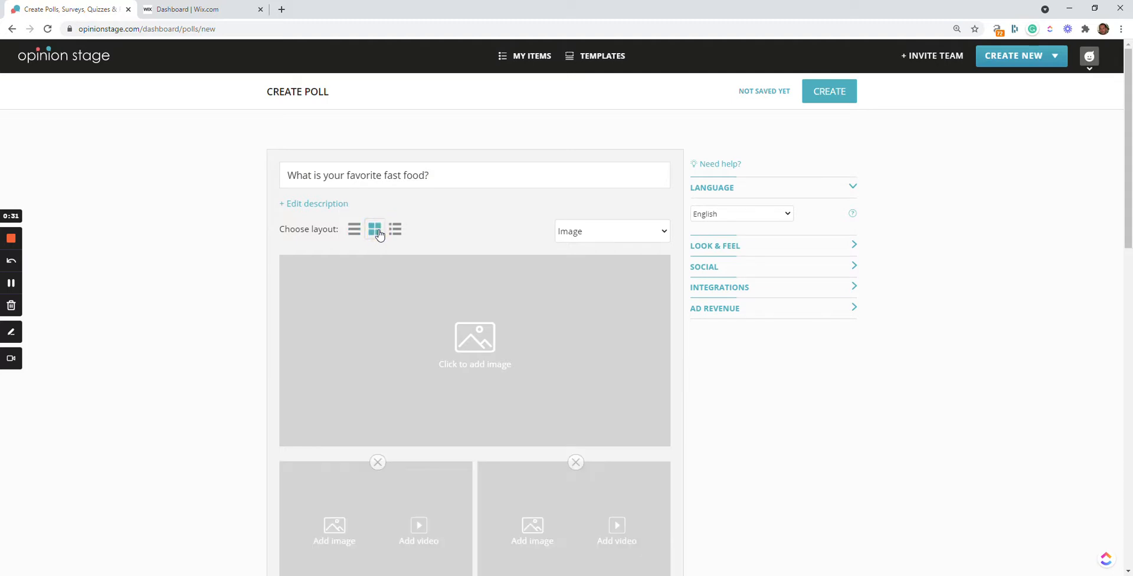
scroll(down, 3)
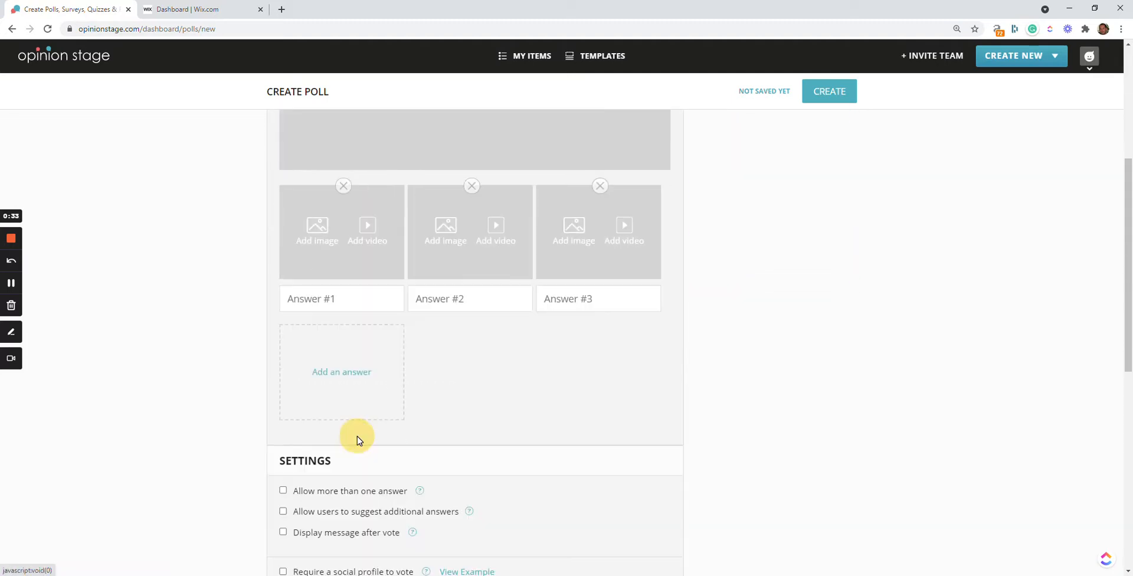
click(341, 371)
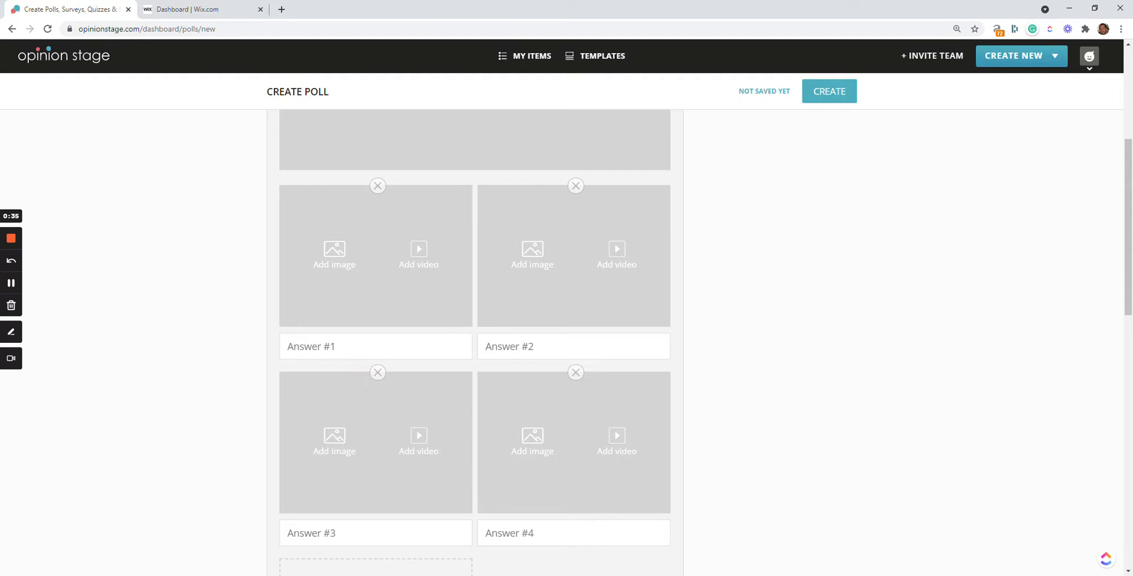
Step: Fill in the answers Pizza, Pasta, Salad and Hamburger
text(Pizza)
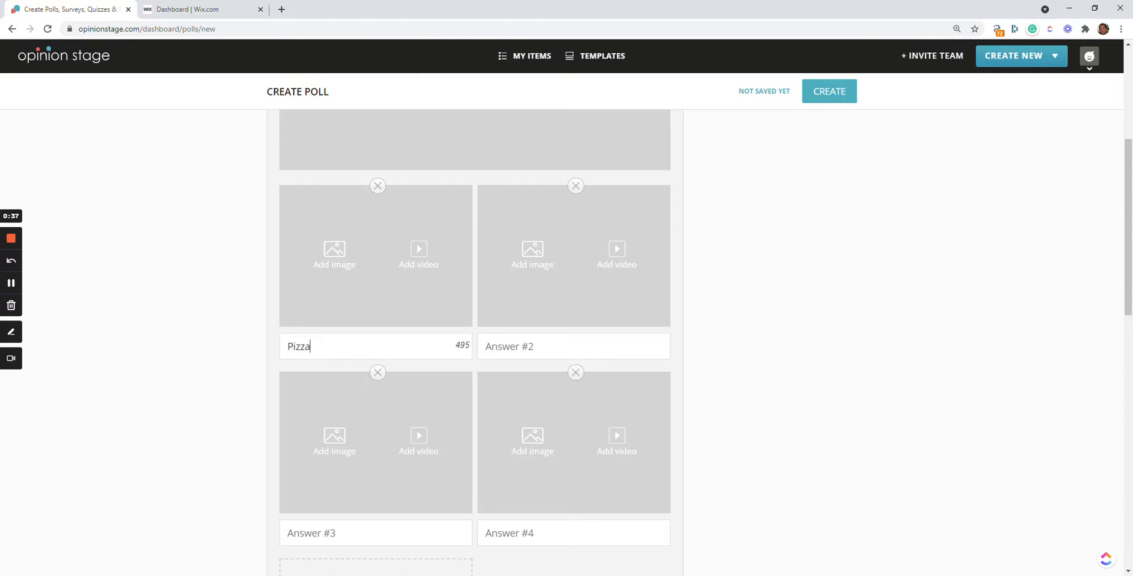
text(Pasta)
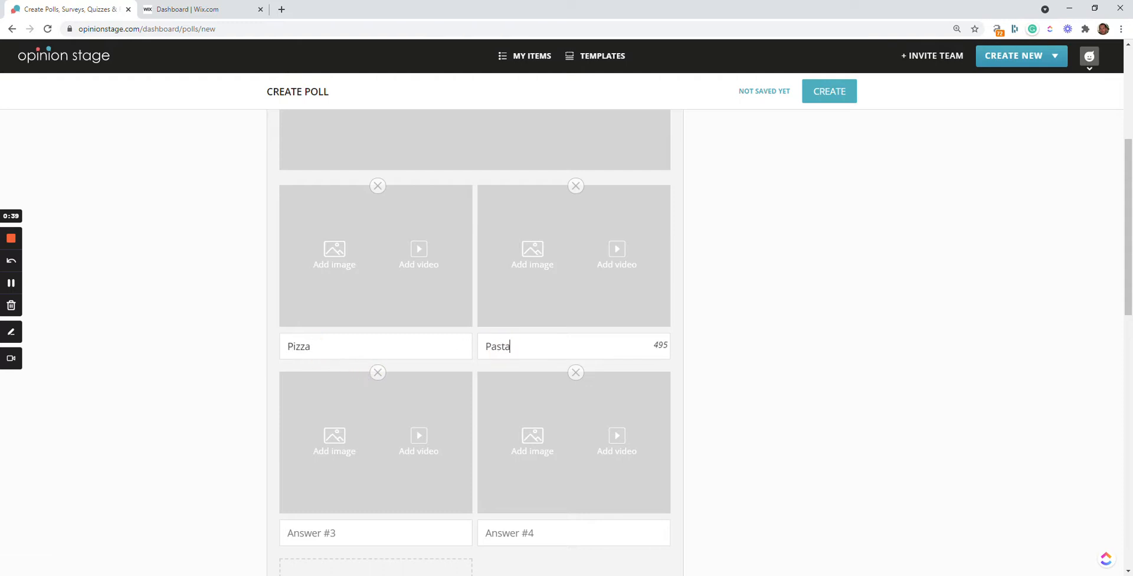
text(Sal)
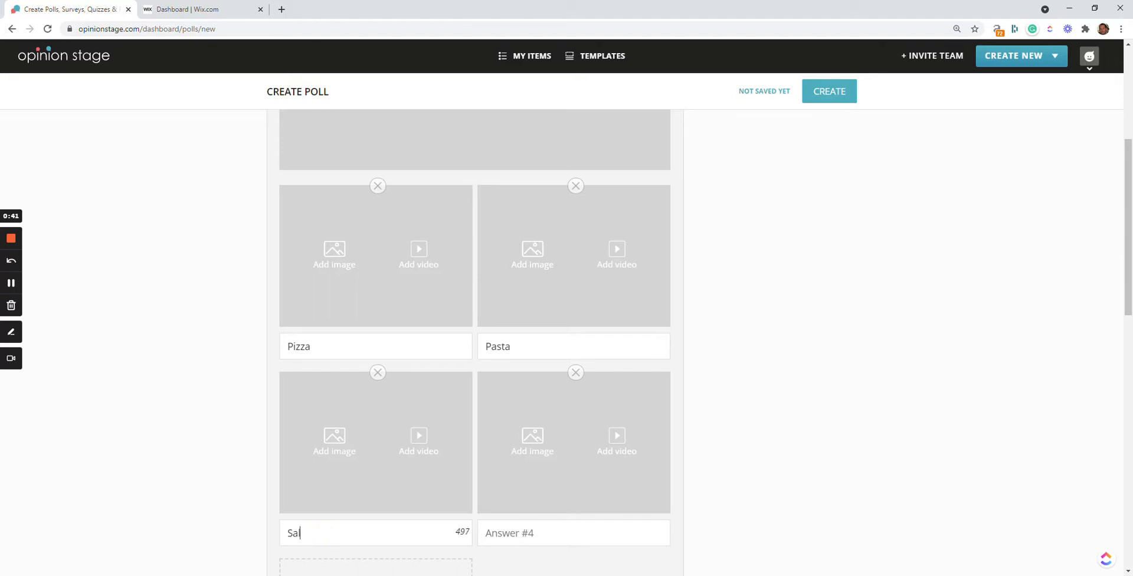
text(lad)
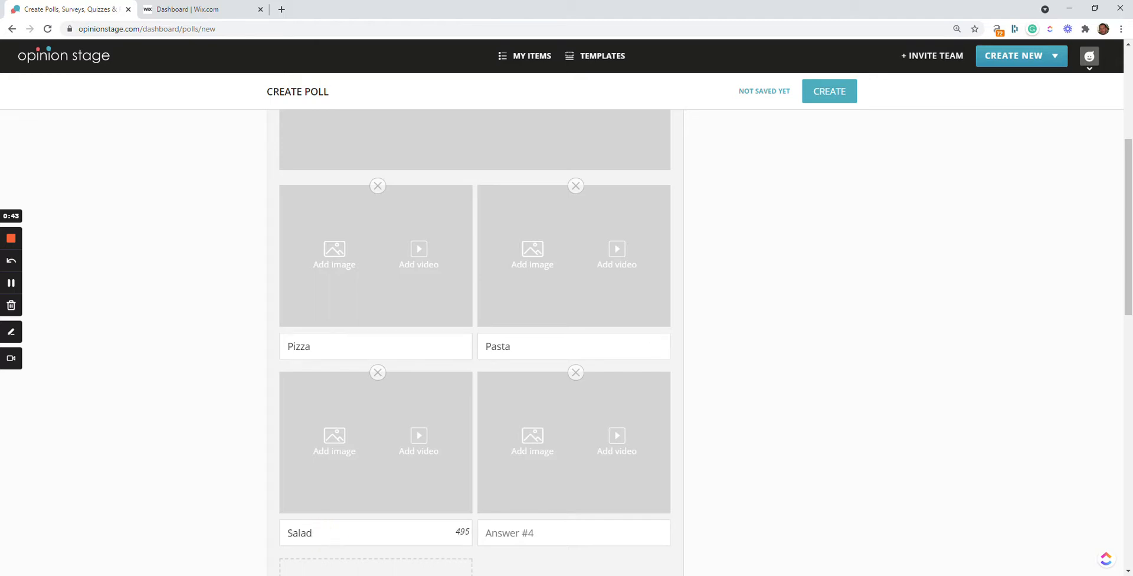
text(Ha)
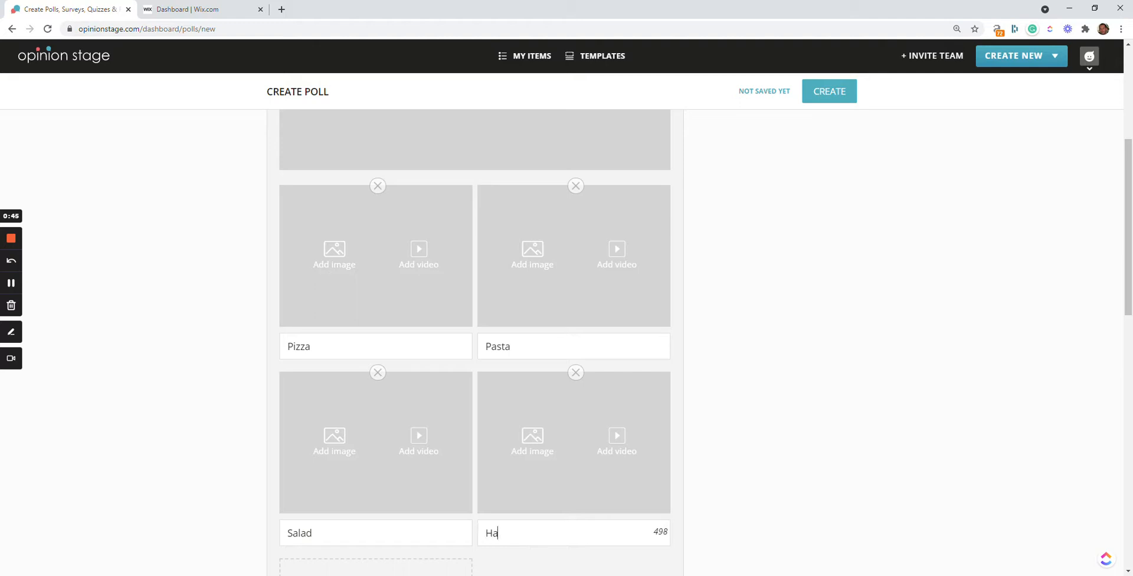
text(mburger)
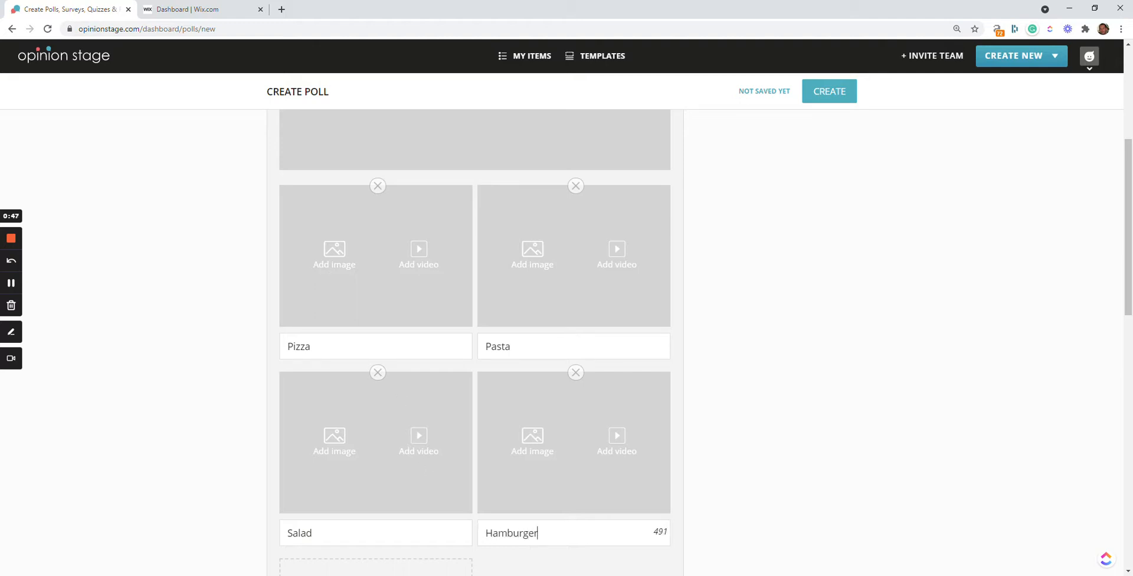
Step: Add a pizza photo from Image Search to the Pizza answer
click(334, 253)
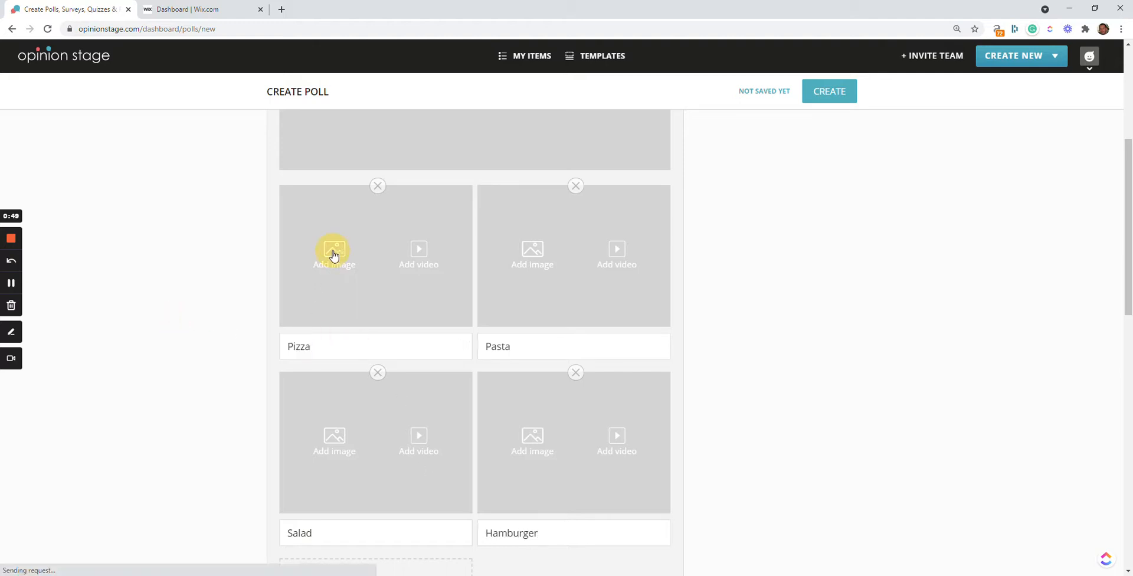
click(333, 254)
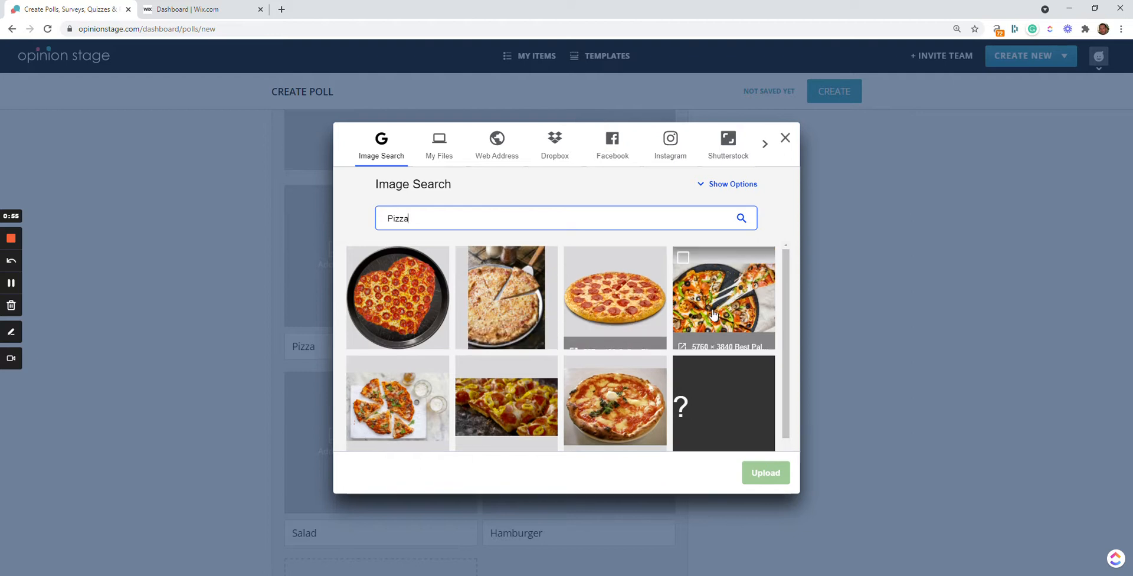
click(723, 296)
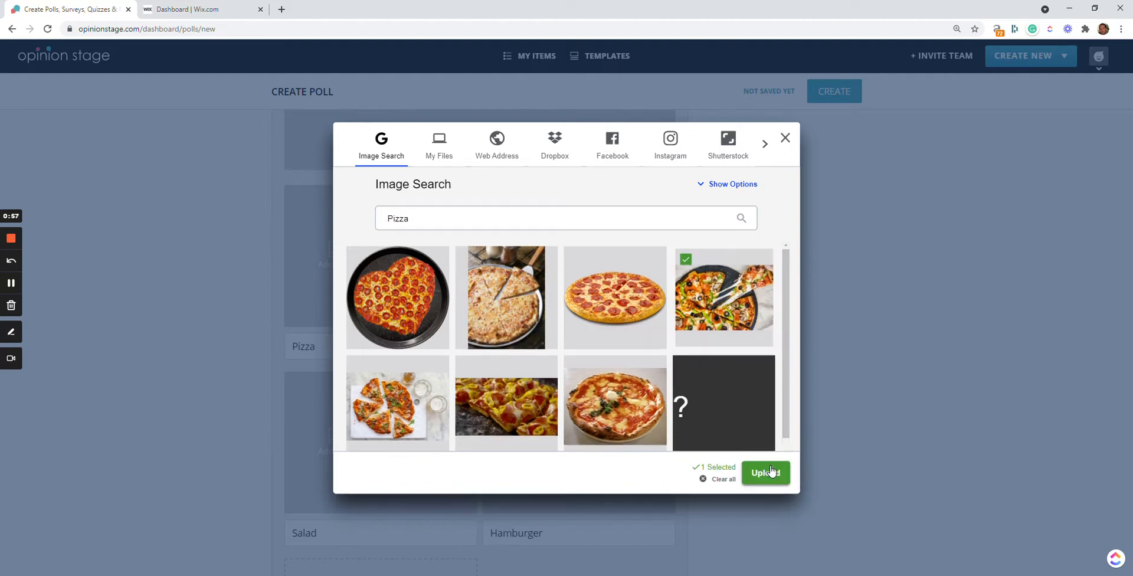
click(764, 472)
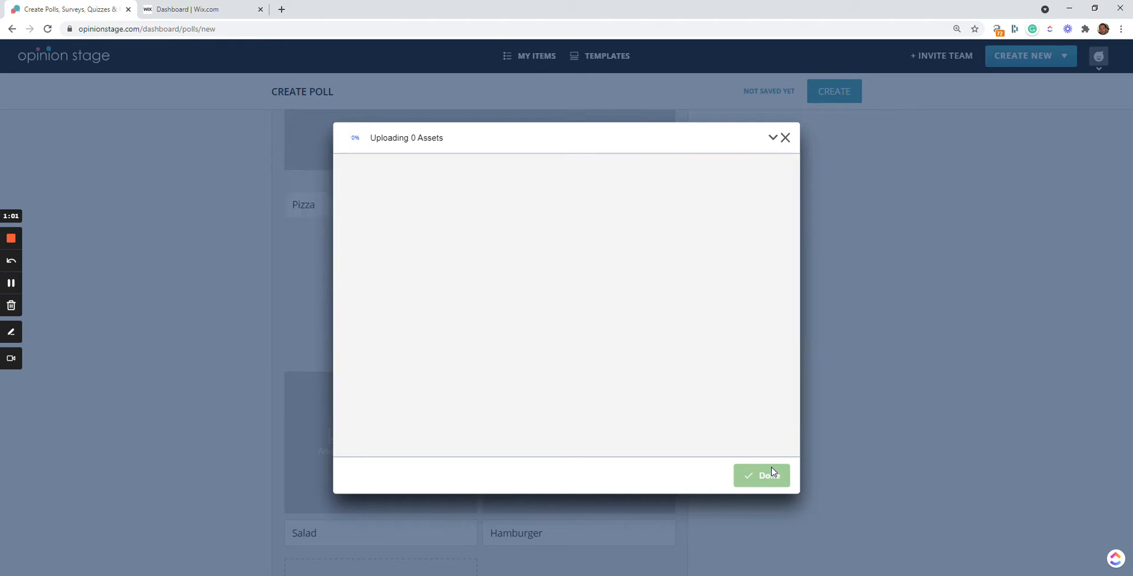
click(760, 476)
text(past)
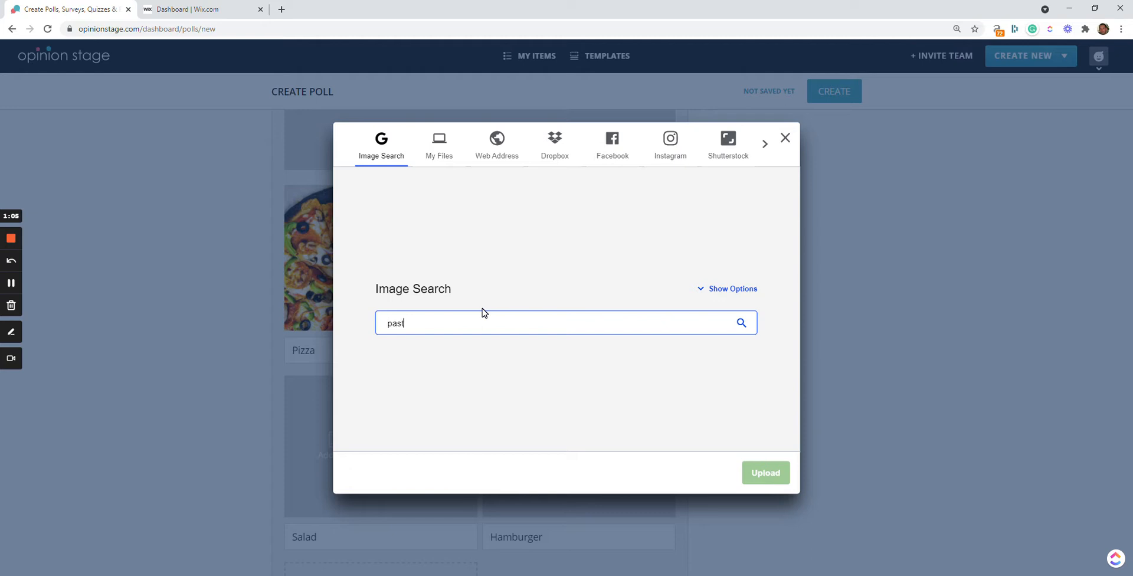
Step: Add a cropped yellow pasta photo, filtered to commercially modifiable images, to Pasta
click(731, 289)
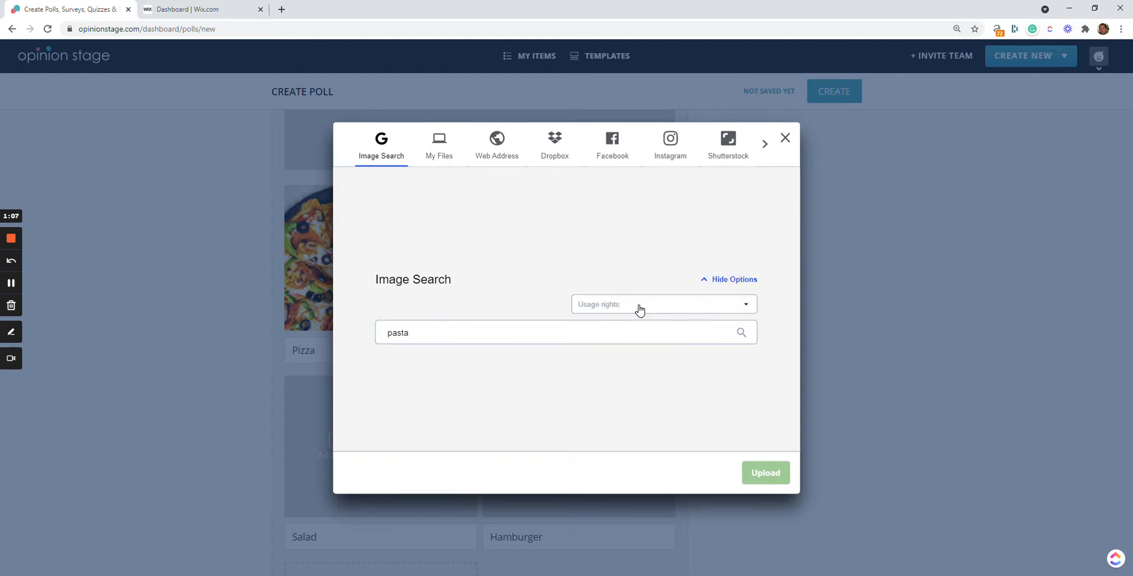
click(661, 303)
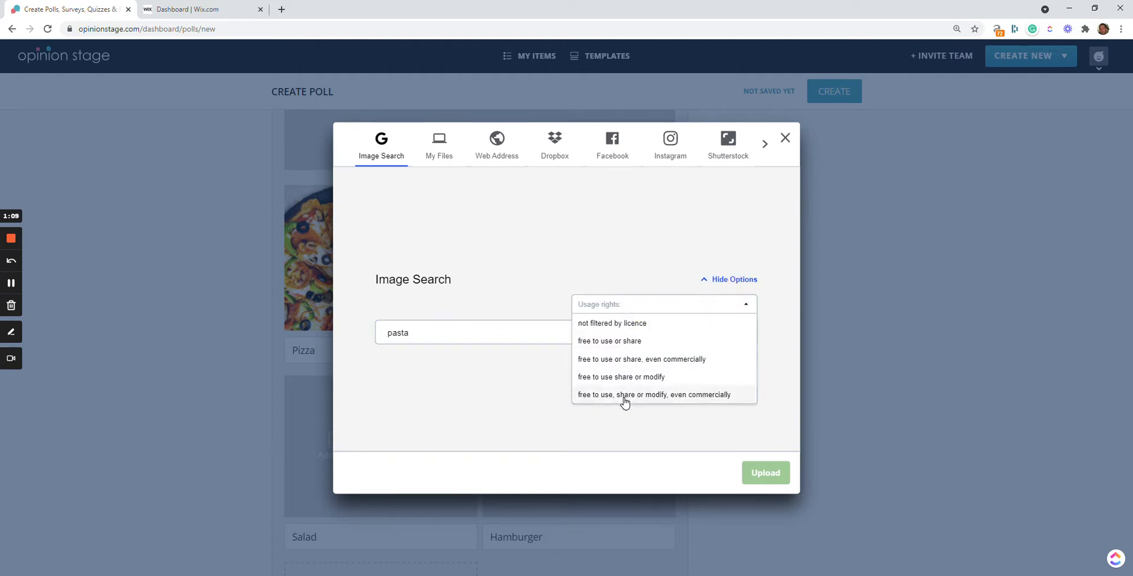
click(654, 394)
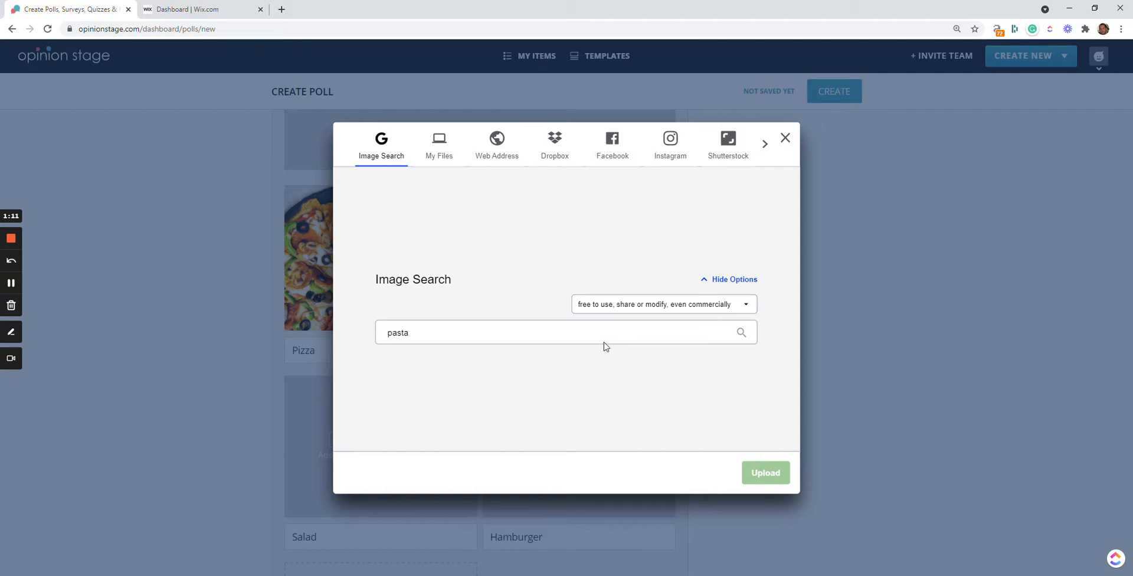
click(566, 331)
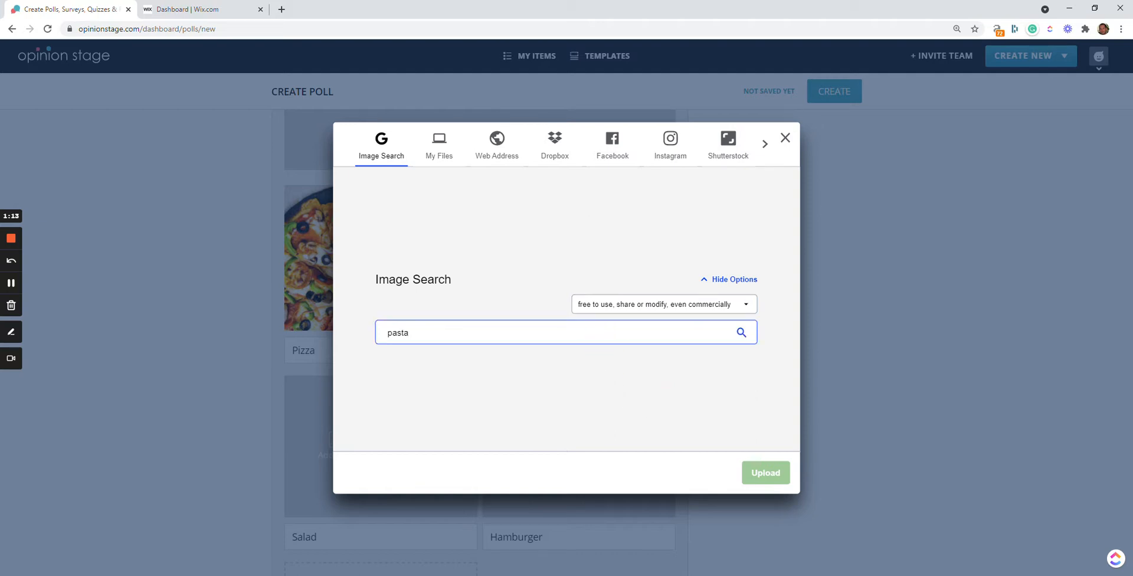
click(723, 316)
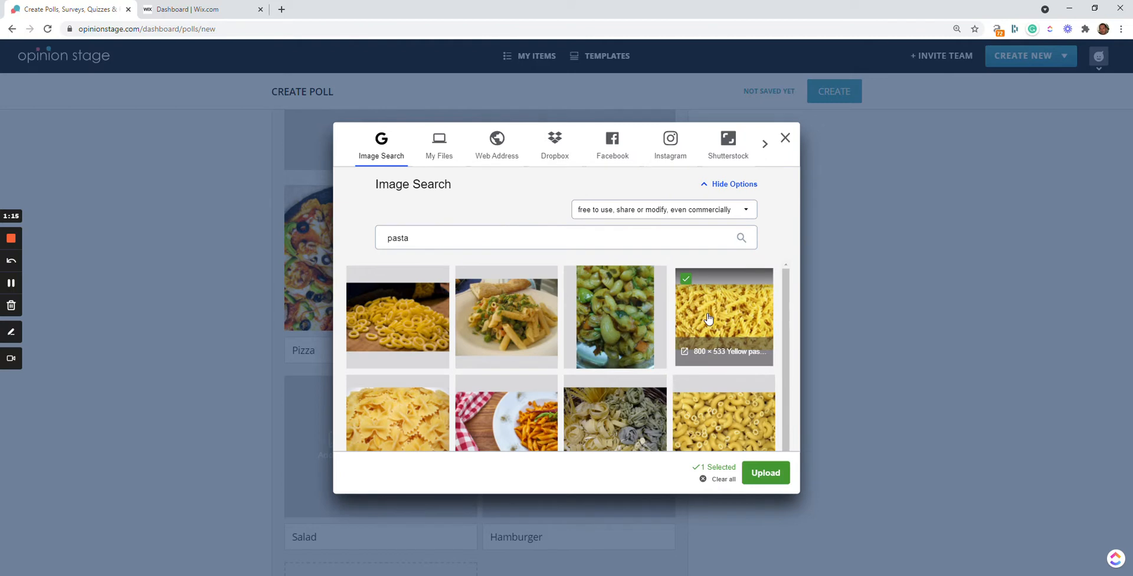
click(765, 472)
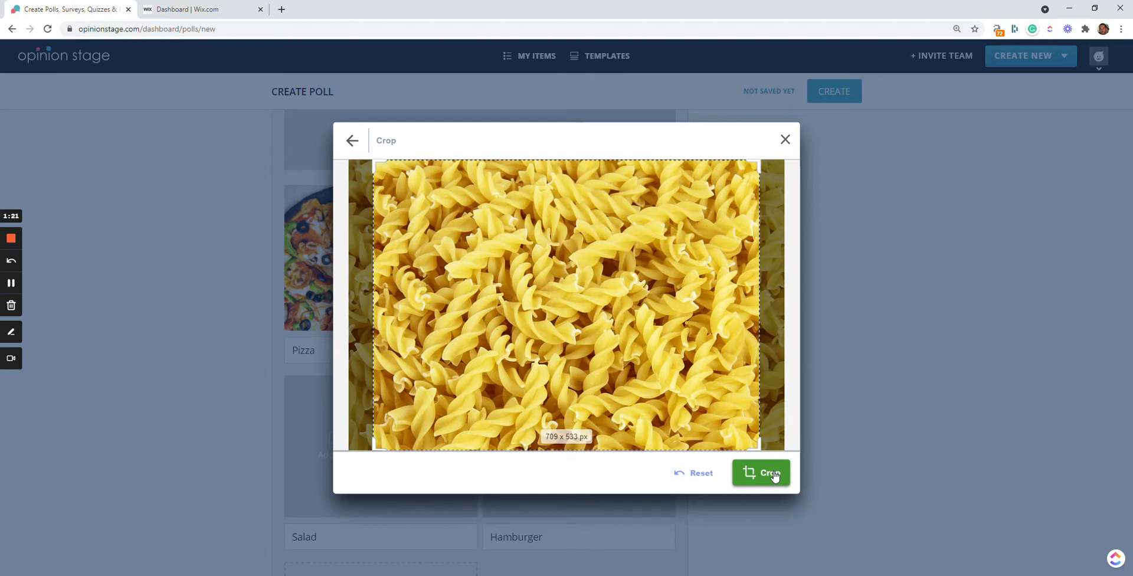
click(761, 472)
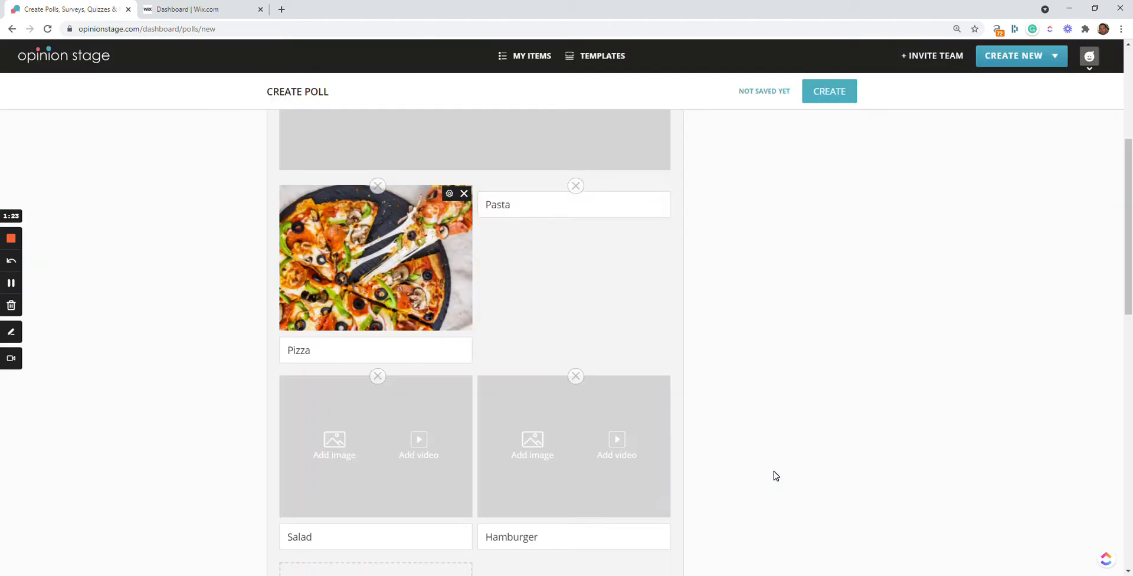
Step: Add a cropped photo from a 'salad' image search to the Salad answer
click(334, 444)
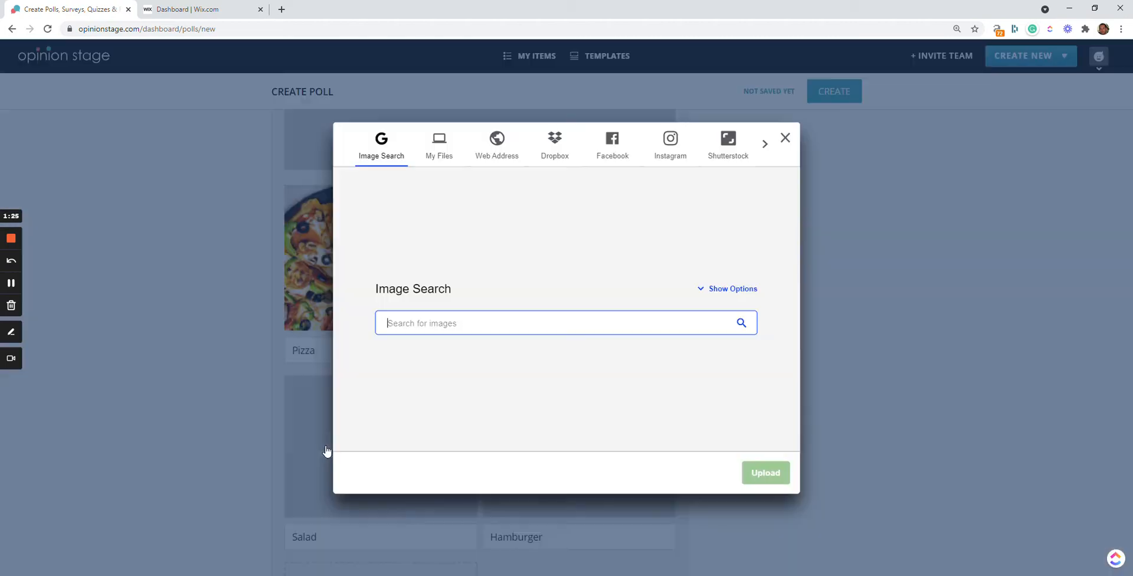
text(salad)
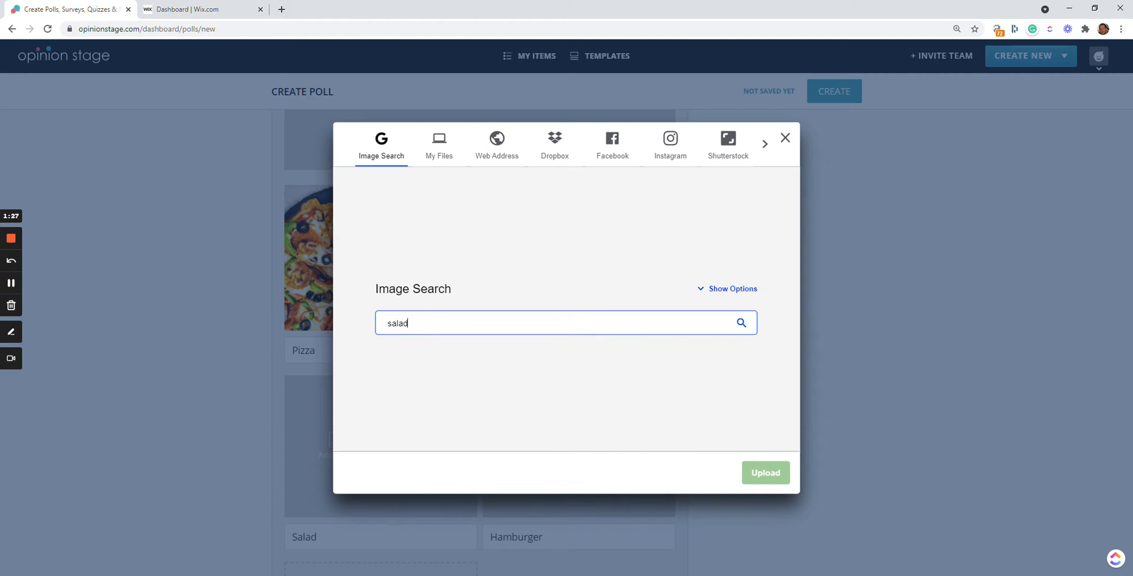
click(740, 322)
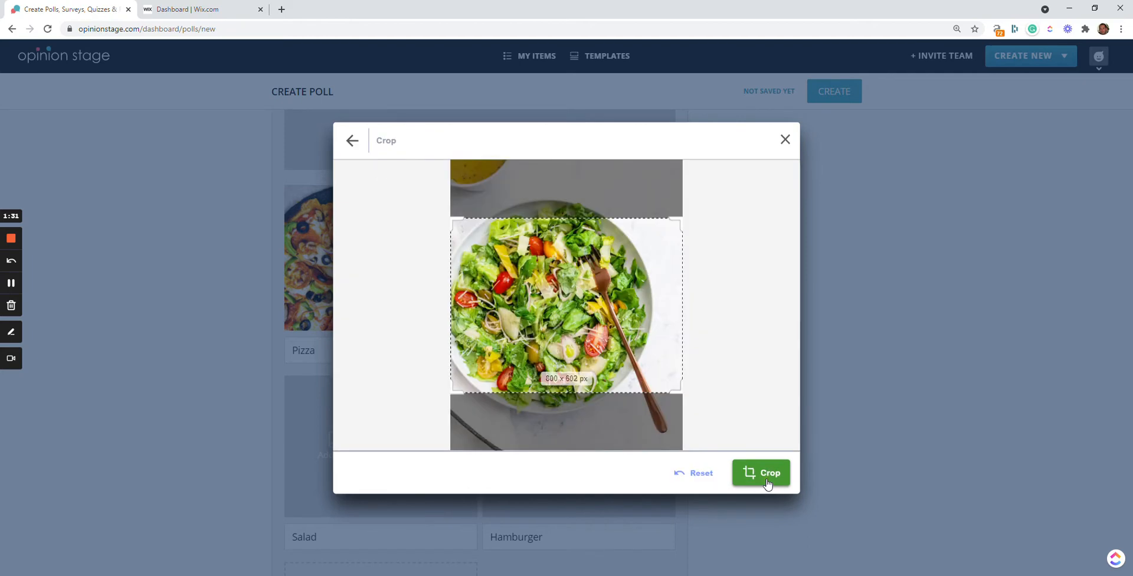
click(760, 473)
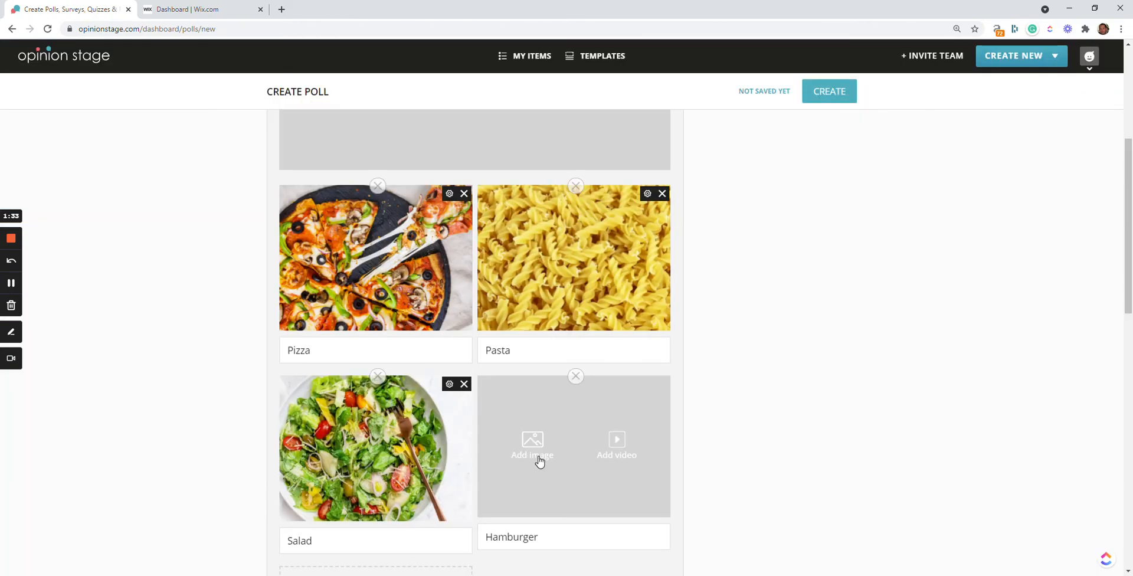
Step: Add a cropped photo from a 'hamburger' image search to the Hamburger answer
click(532, 444)
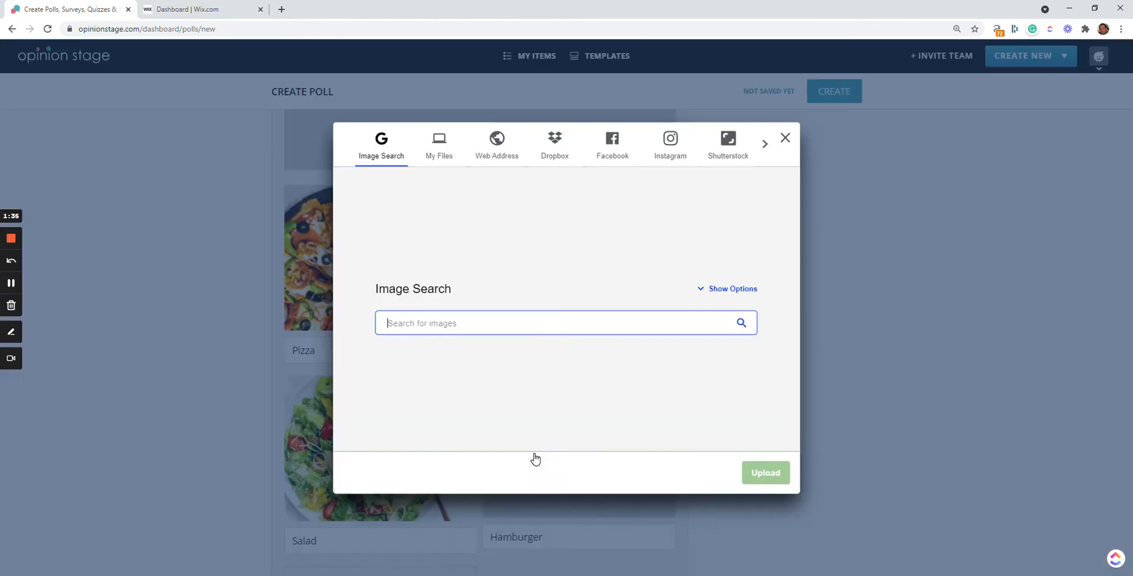
text(hamburger)
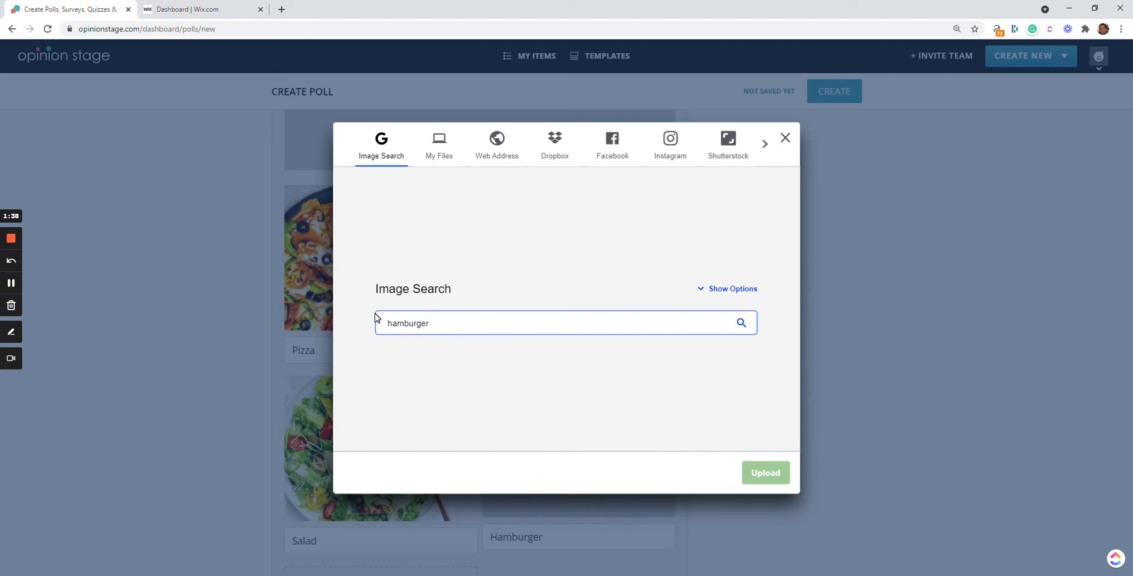
click(740, 322)
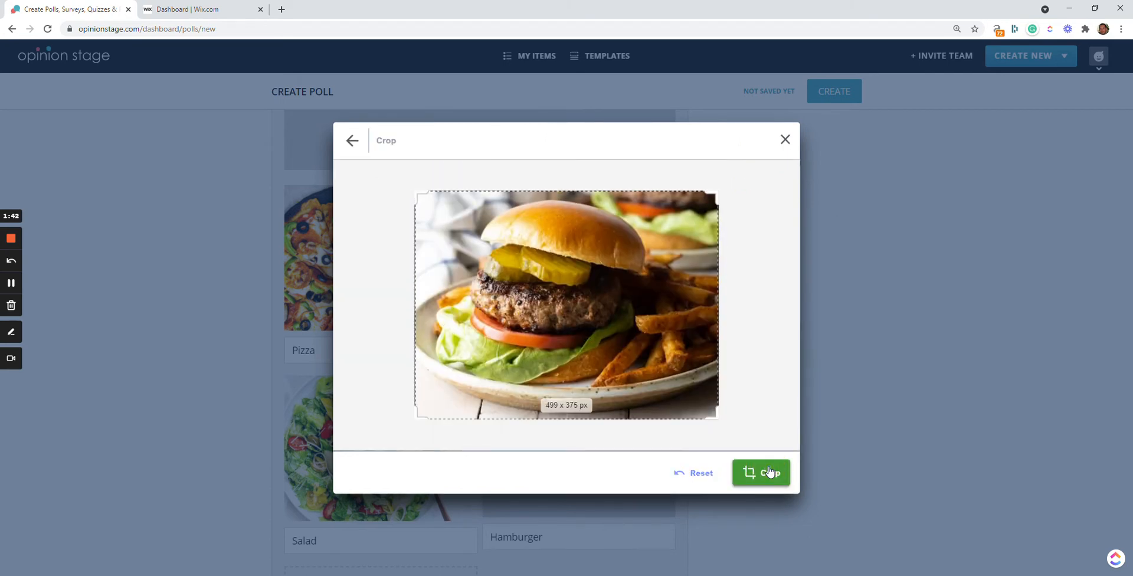
click(759, 473)
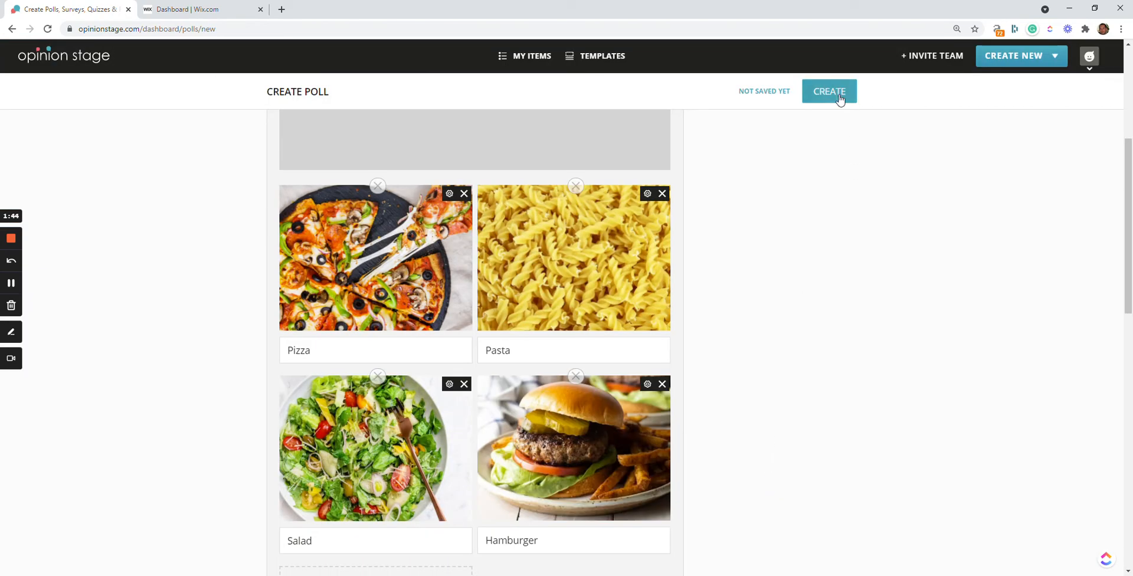
Step: Create the fast food poll, take back a test vote, and close the preview
click(828, 91)
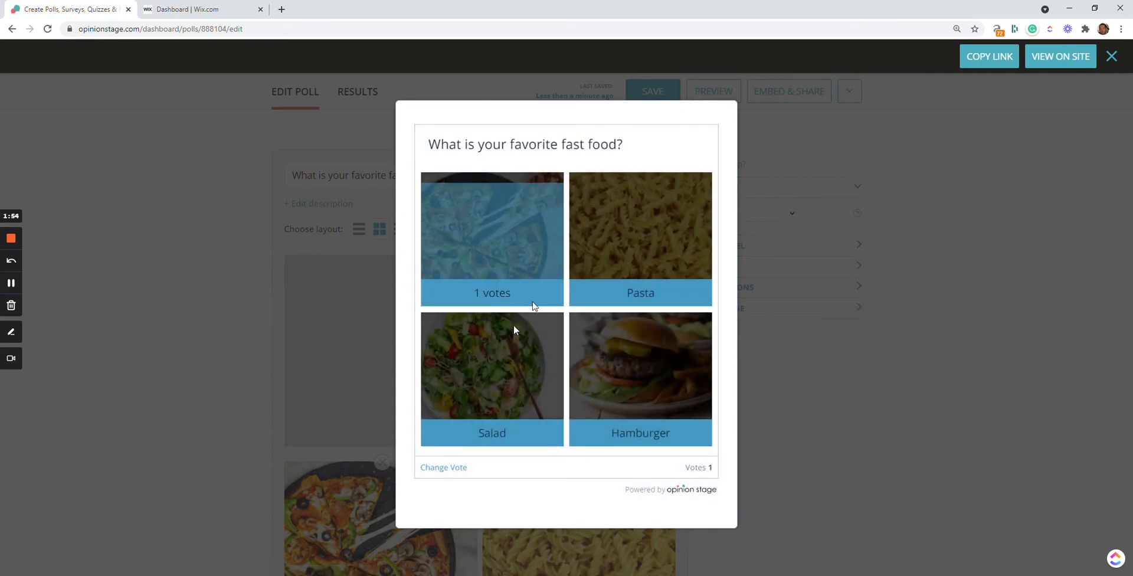
click(443, 467)
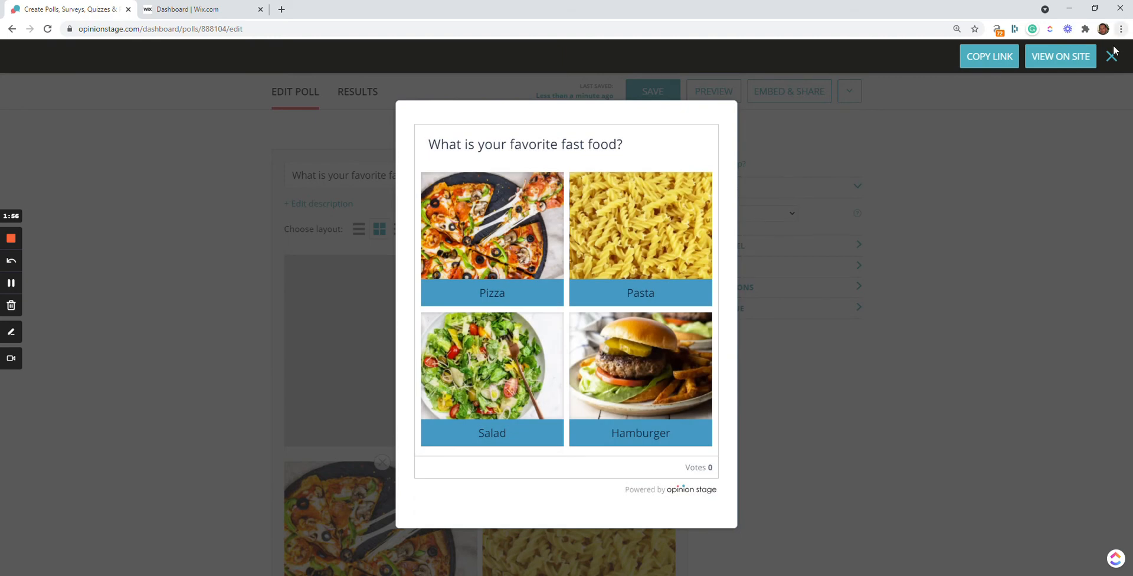
click(1112, 57)
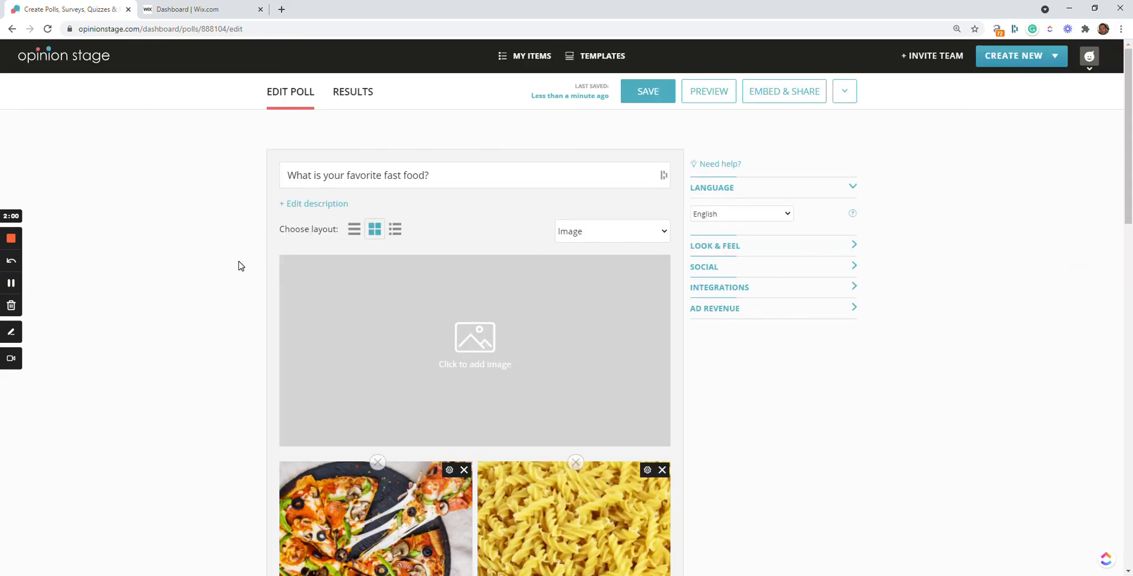
scroll(down, 3)
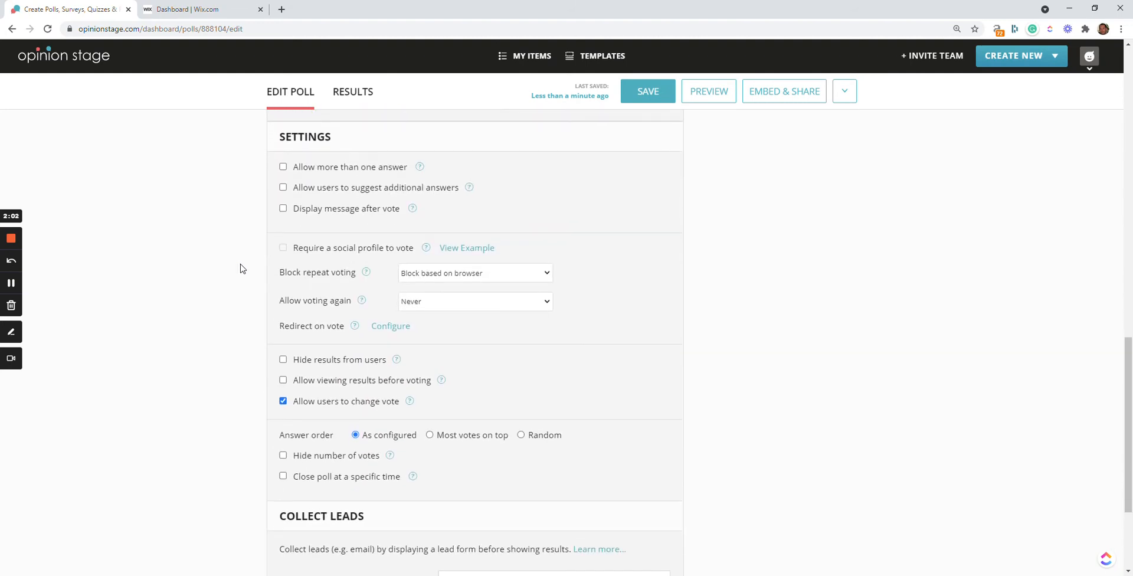
scroll(down, 3)
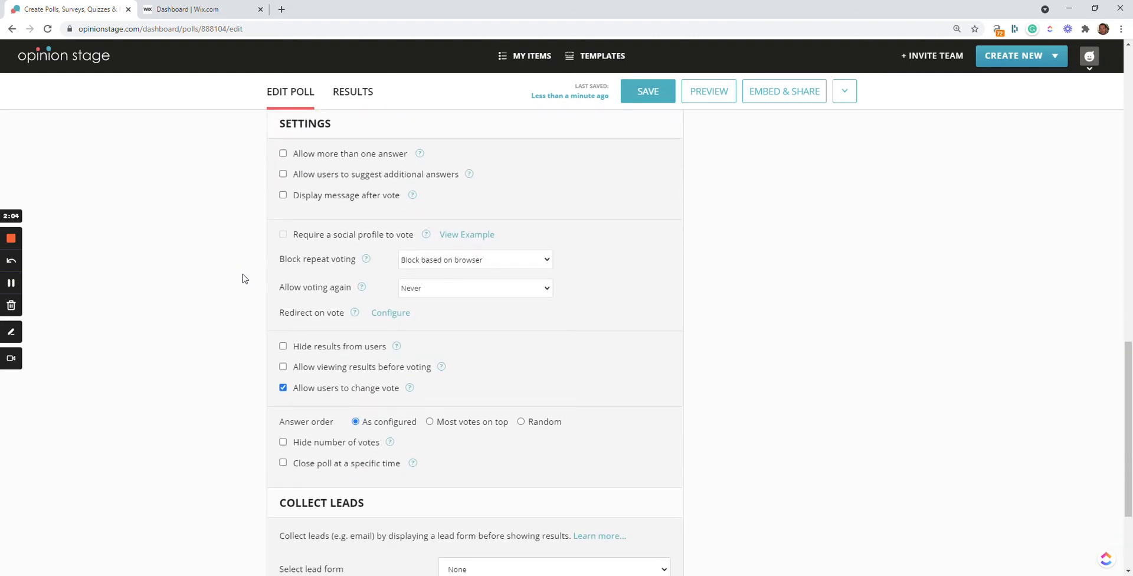
scroll(down, 3)
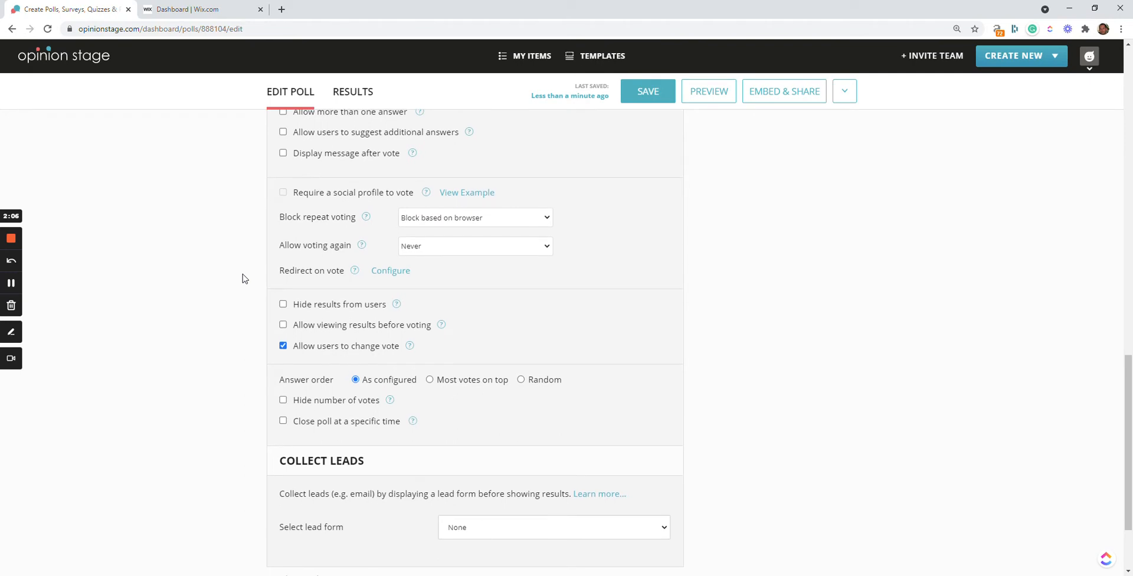
scroll(up, 3)
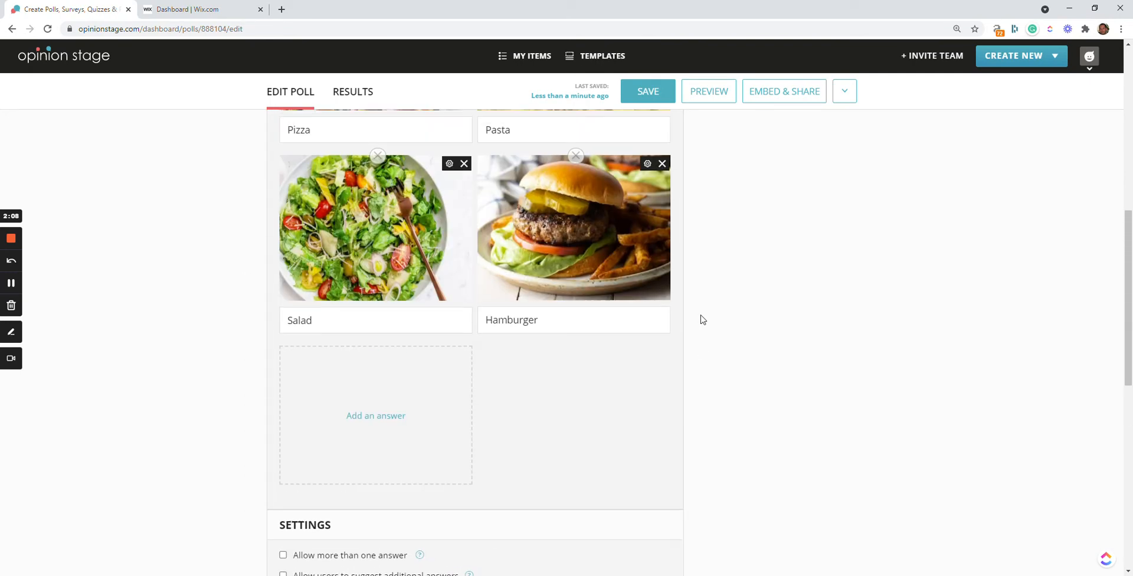
scroll(up, 3)
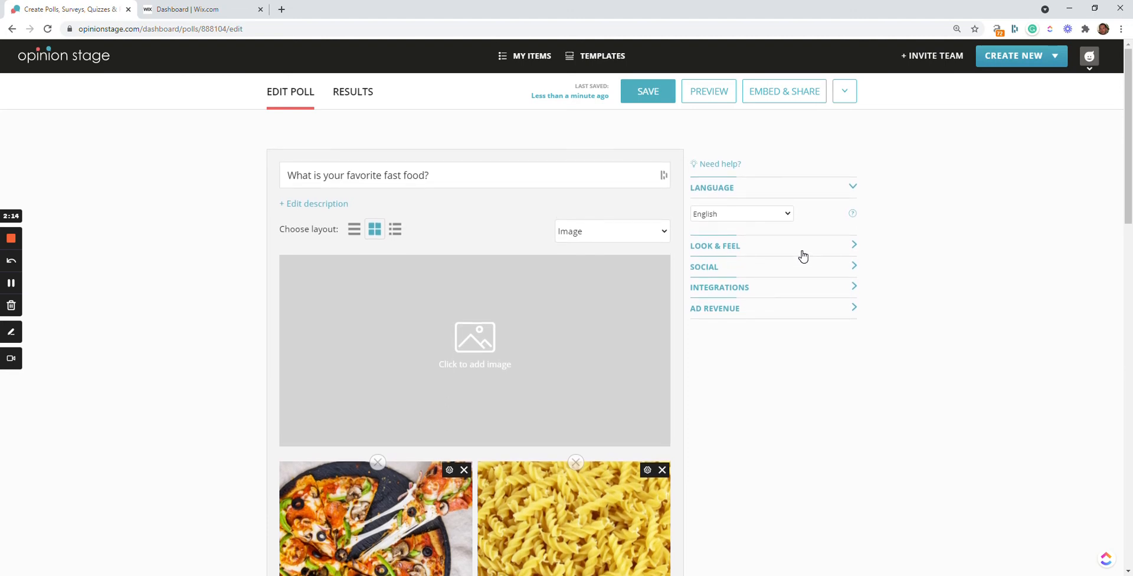
Step: Apply the Sunflower colour theme, save, and cast a test vote for Salad
click(715, 245)
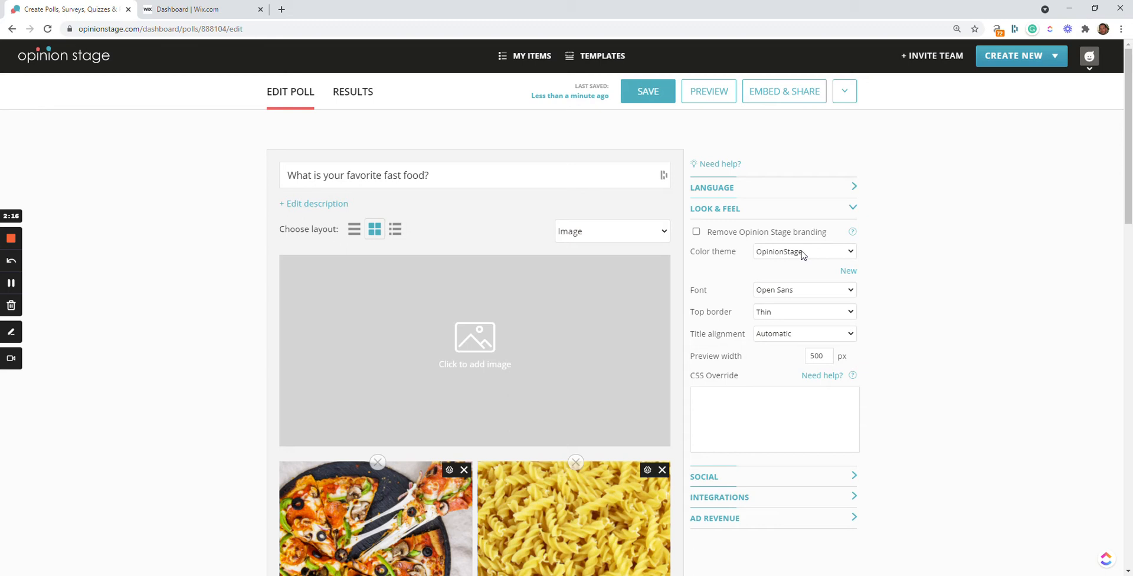
click(804, 250)
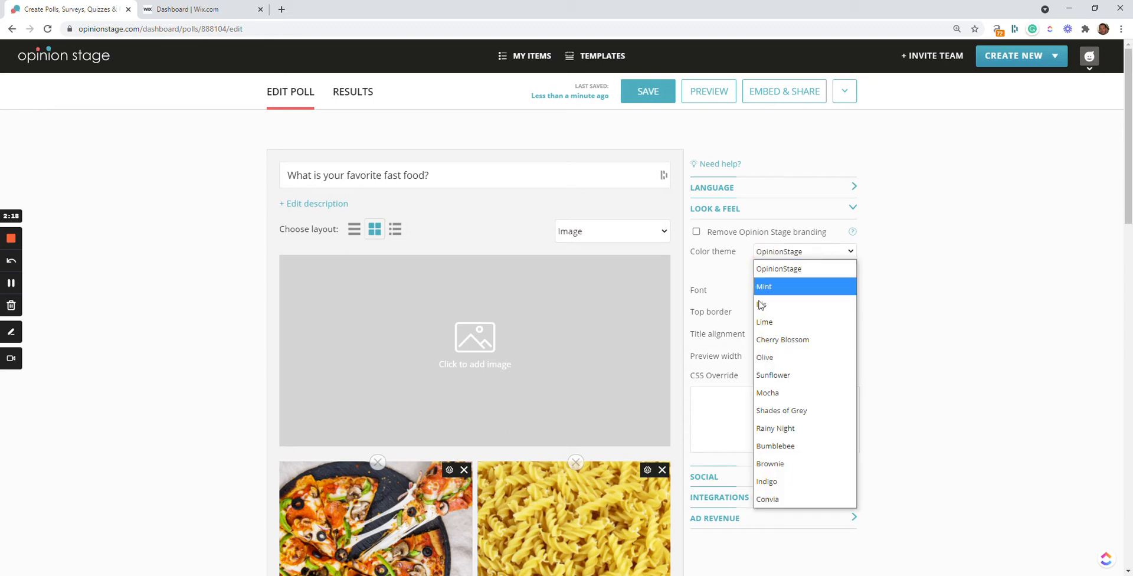
mouse_move(772, 375)
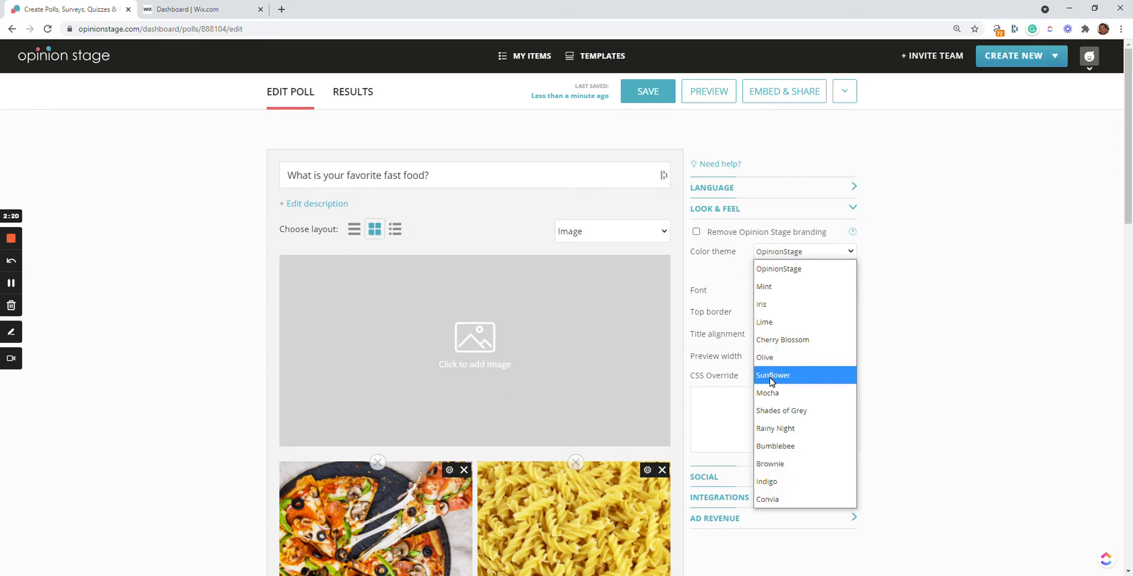
click(772, 374)
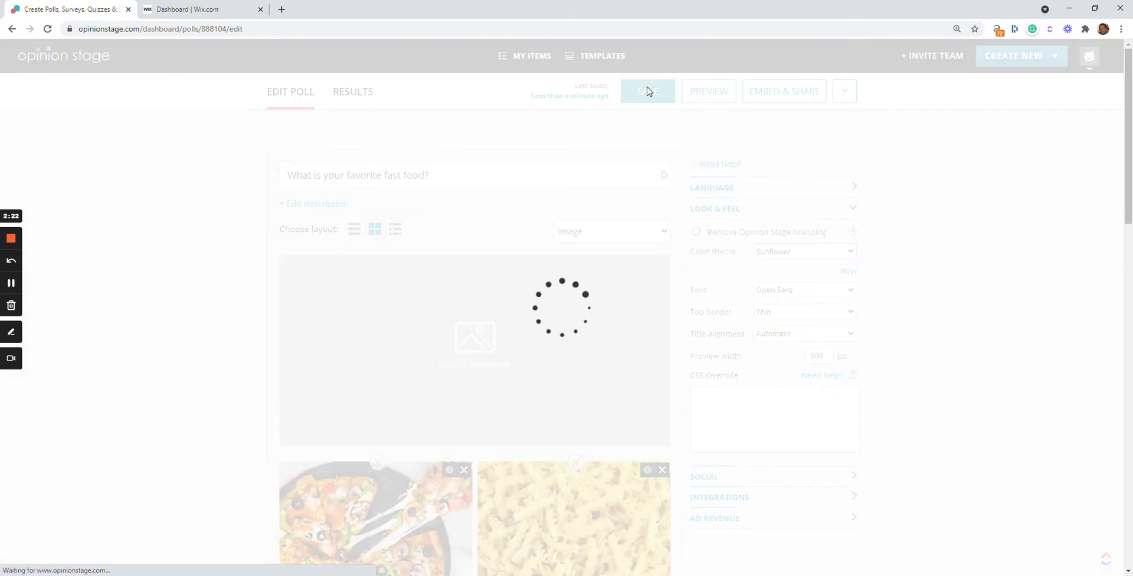
click(650, 91)
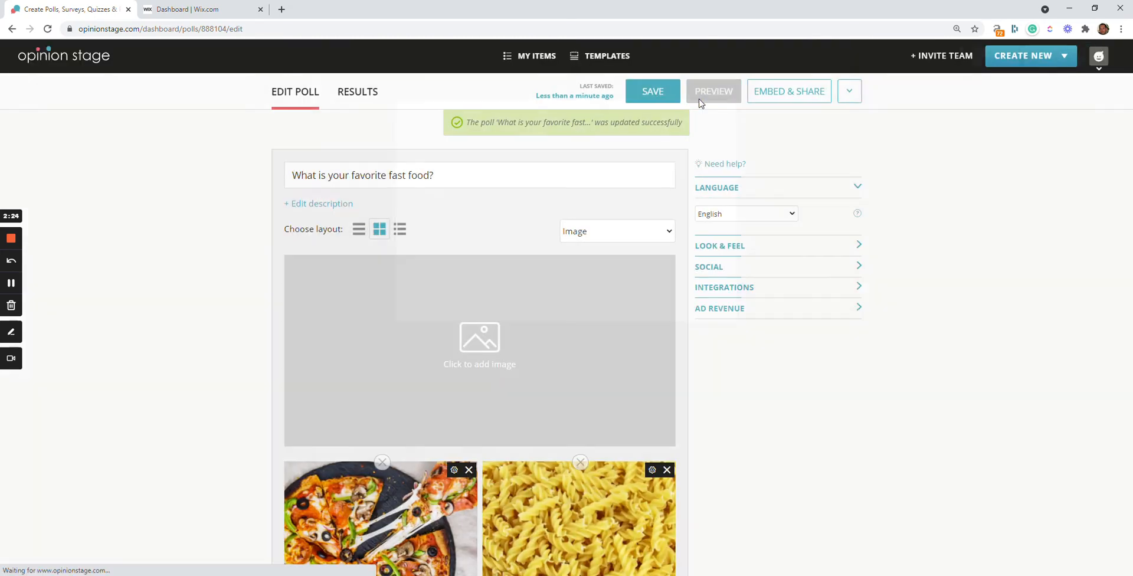
click(713, 91)
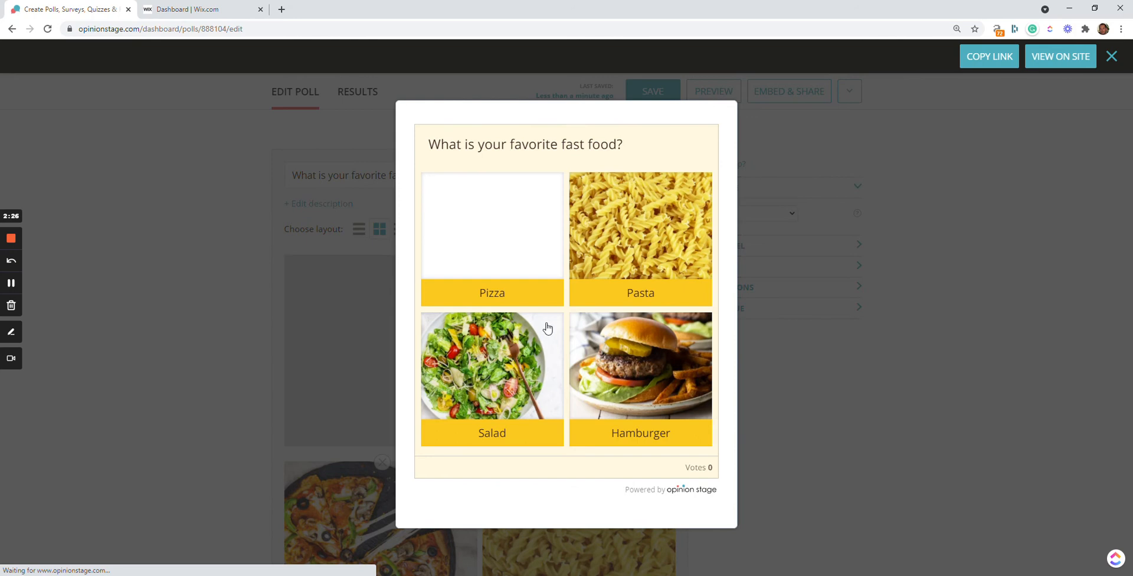
click(492, 366)
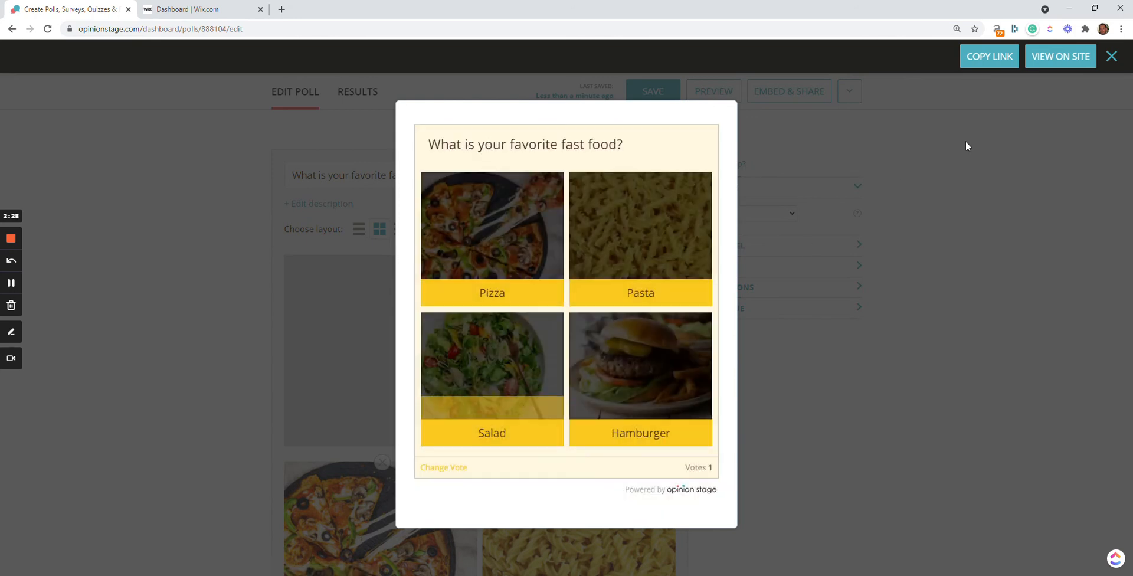
Step: Close the preview, show the poll's embed script, and return to the Wix tab
click(1110, 55)
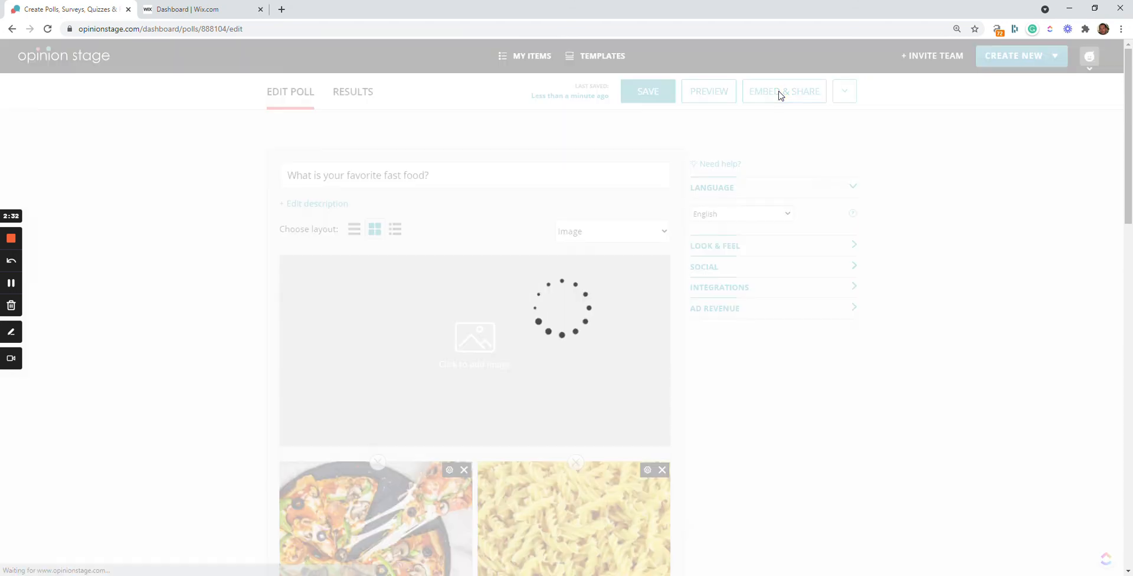
click(782, 91)
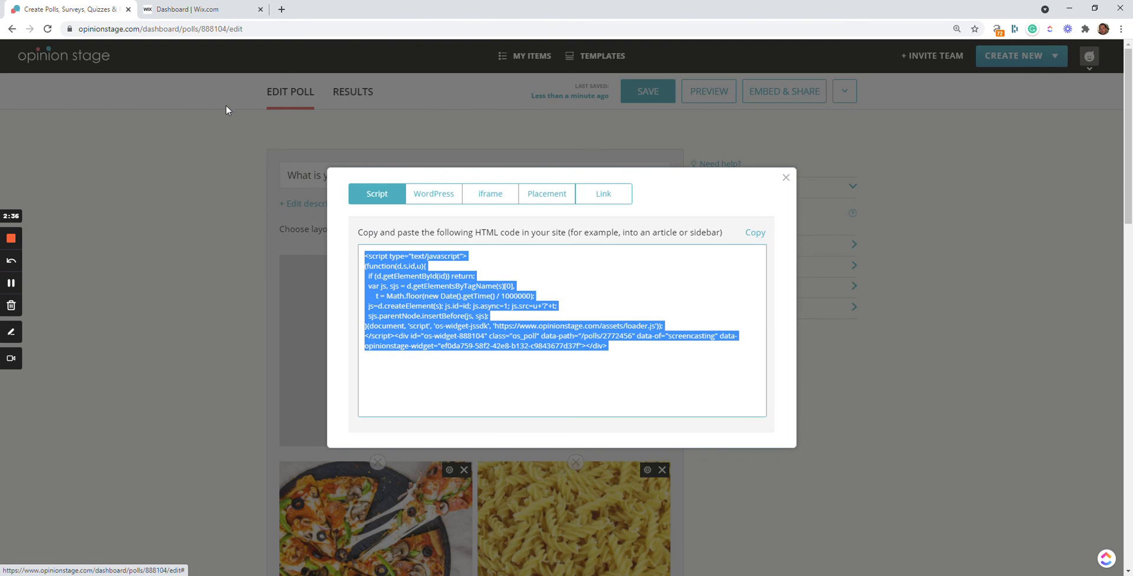
click(195, 9)
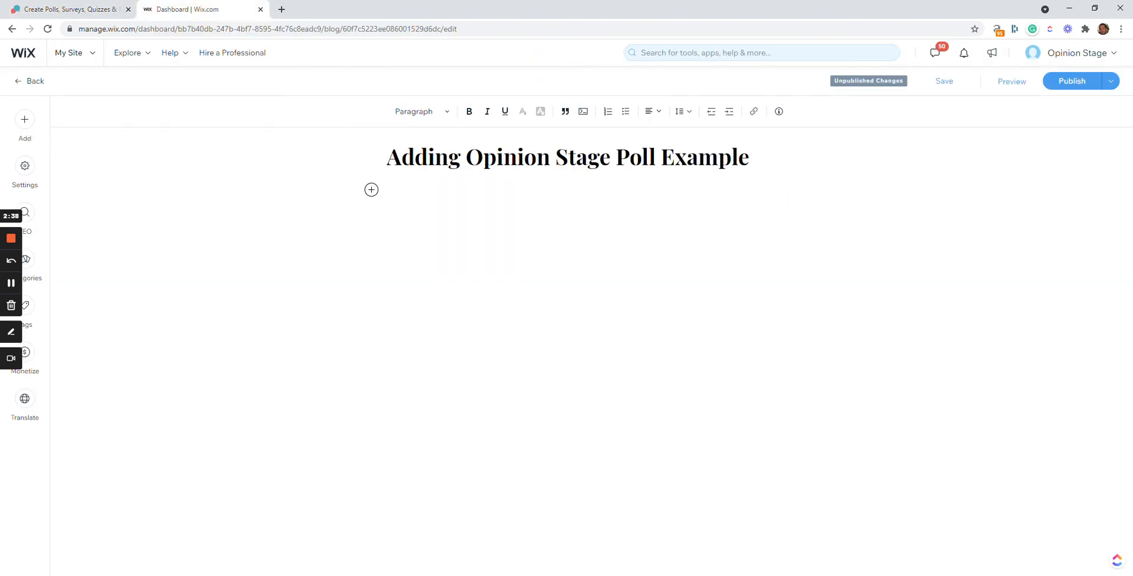
Step: Write 'lets add a poll:', embed the poll's HTML code, then save and preview
text(lets)
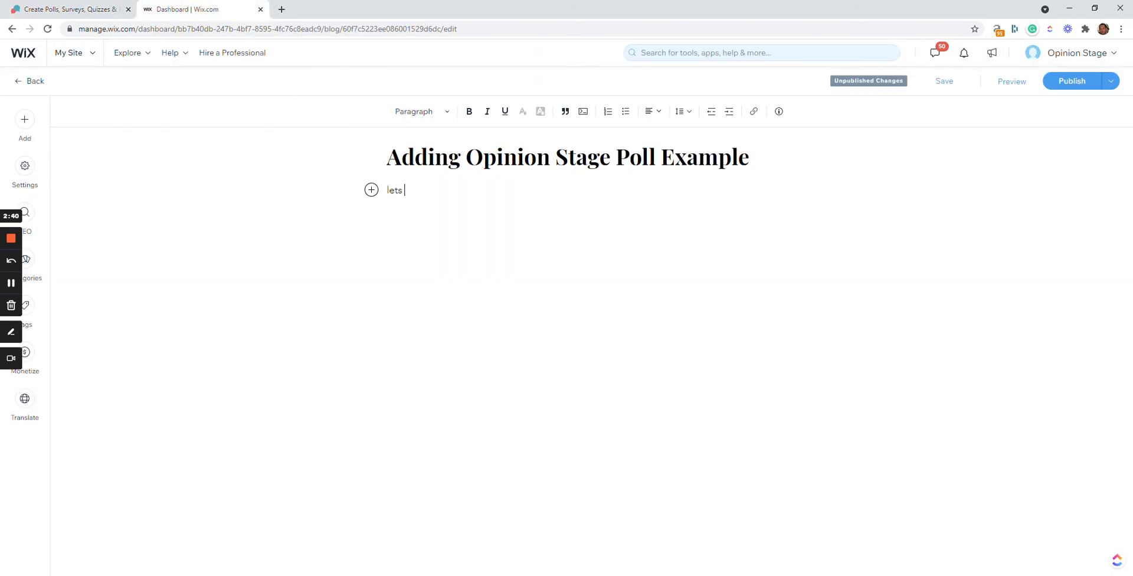
text(add a poll:)
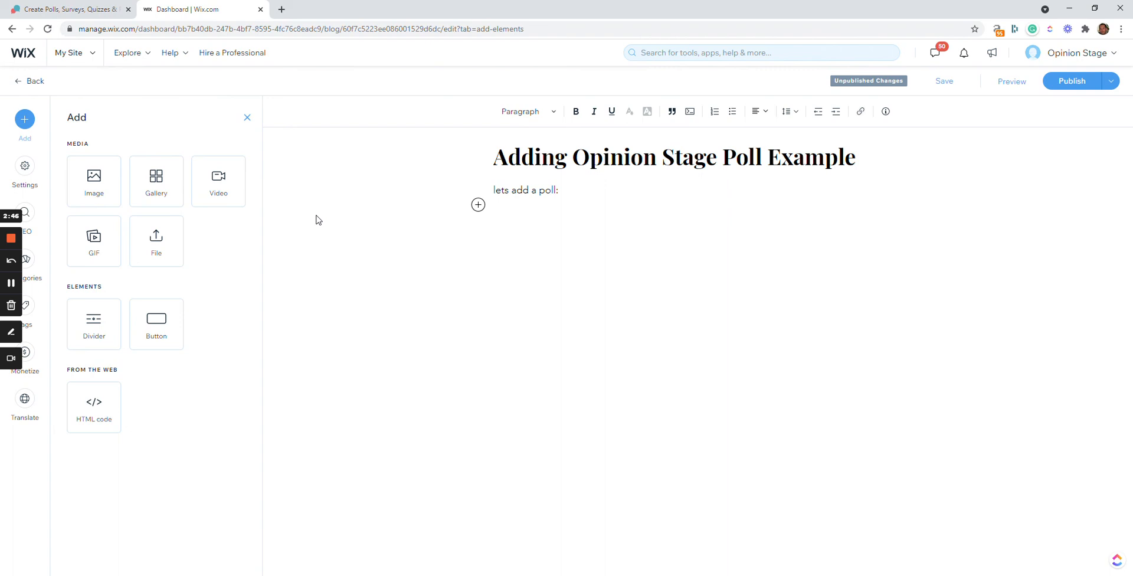
click(93, 407)
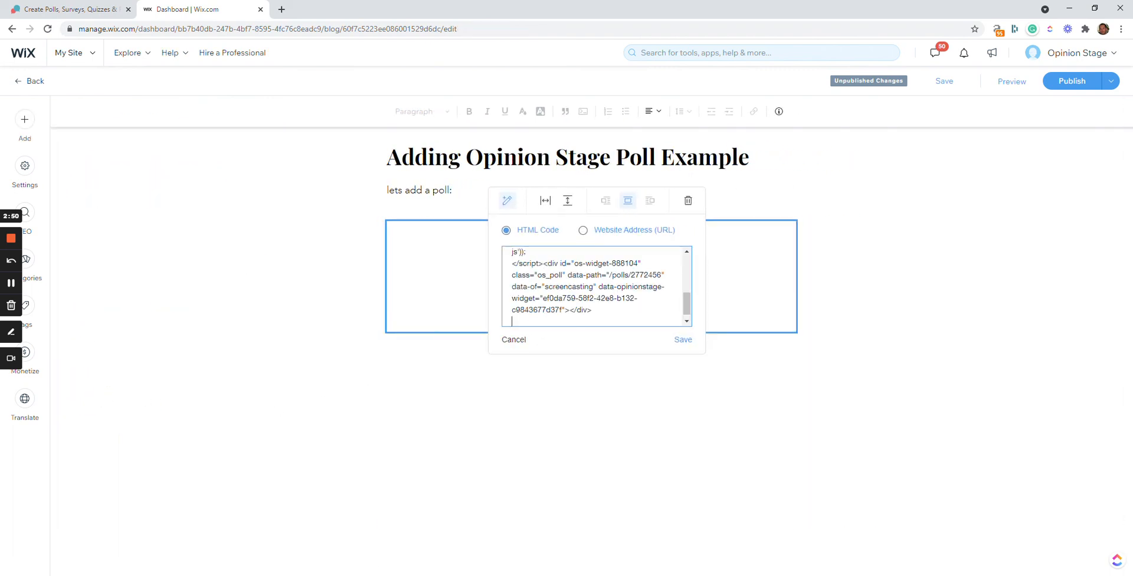
click(682, 340)
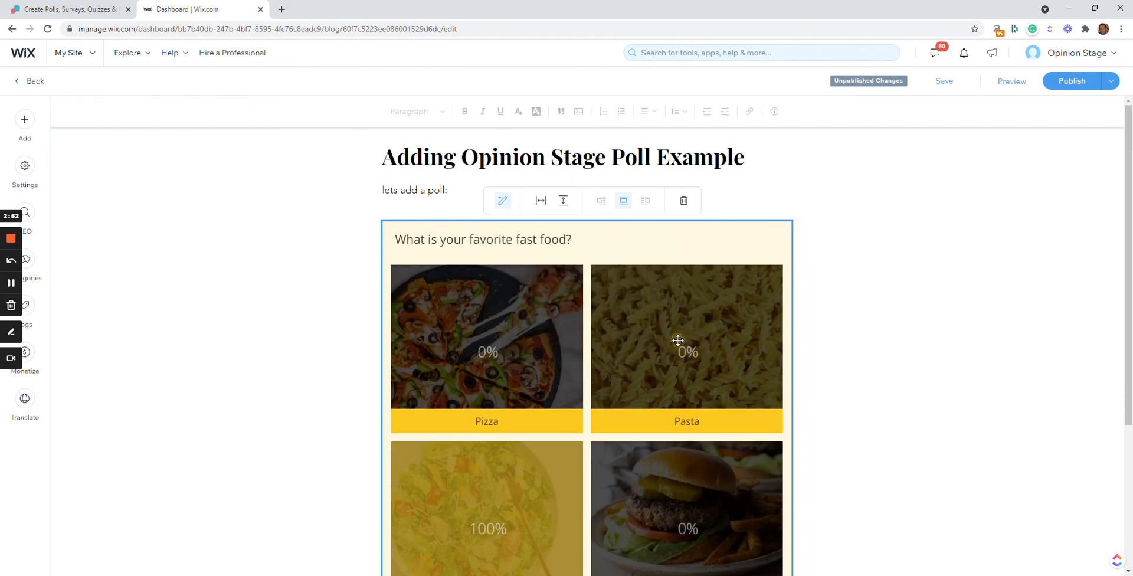
mouse_move(943, 81)
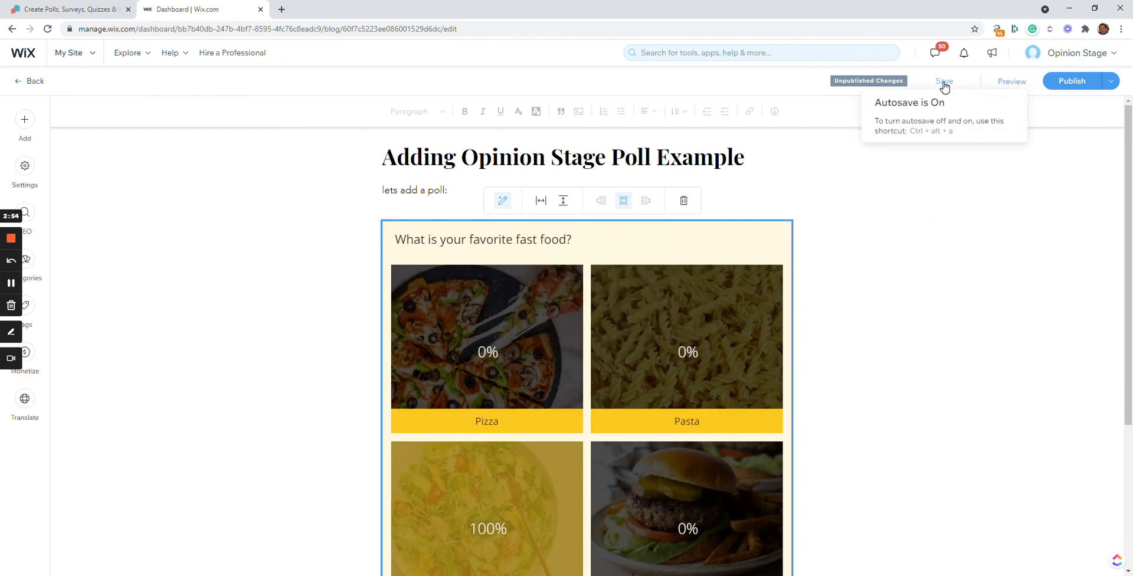
click(944, 81)
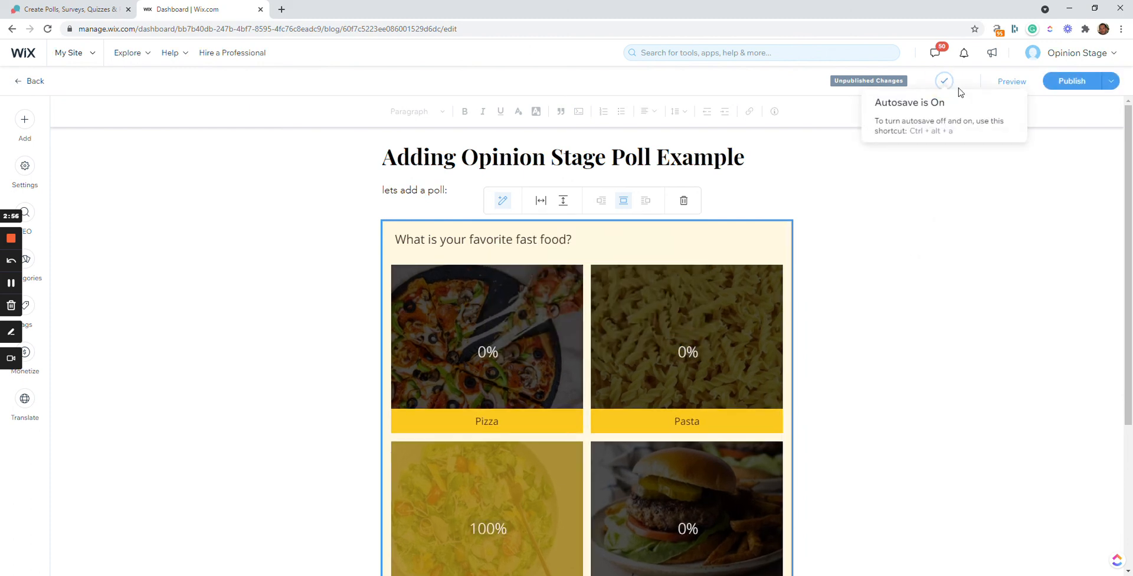
click(1011, 81)
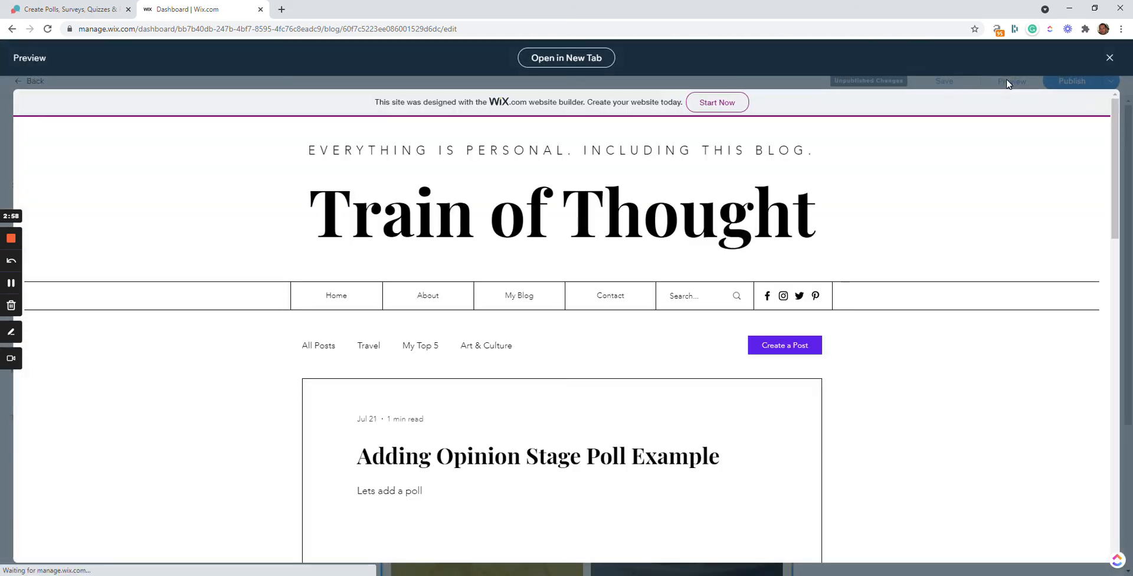
Step: In the blog post preview, withdraw the test vote on the fast food poll, leaving zero votes
scroll(down, 3)
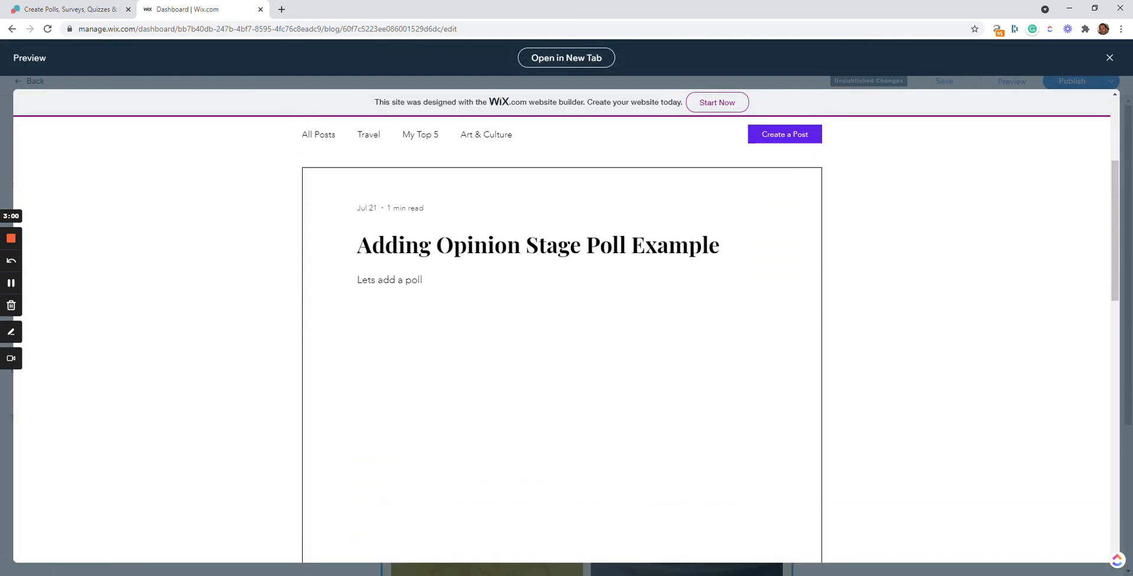
scroll(down, 3)
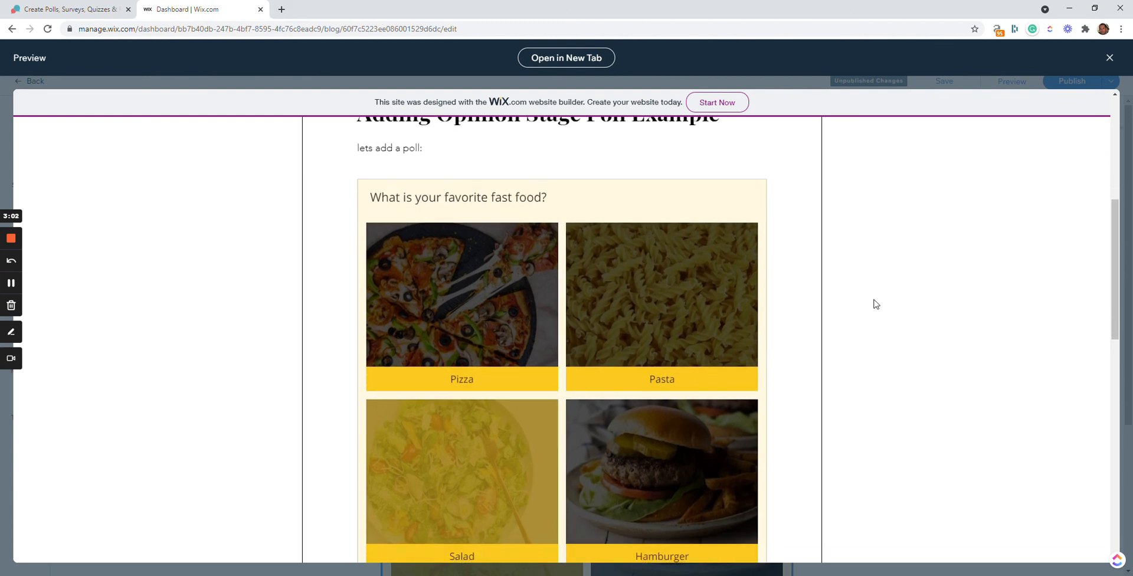
click(460, 470)
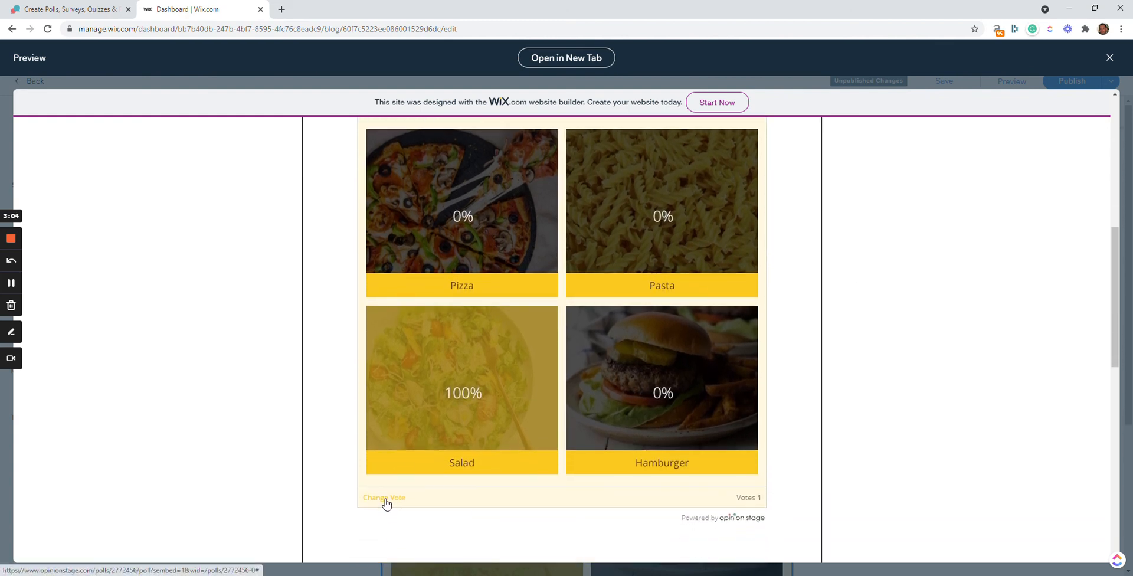
click(383, 498)
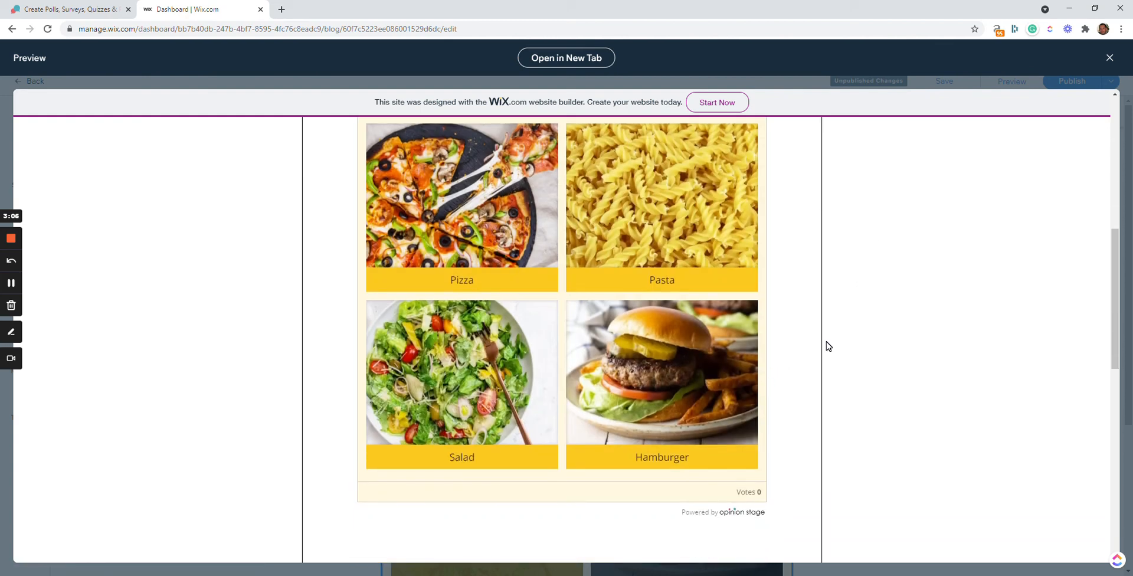
scroll(up, 3)
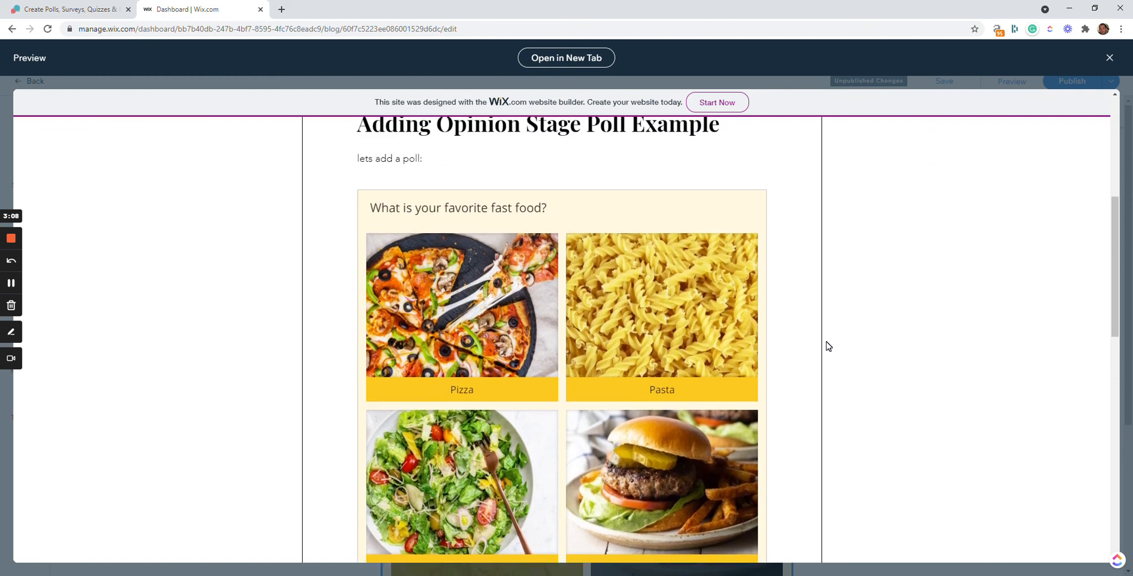